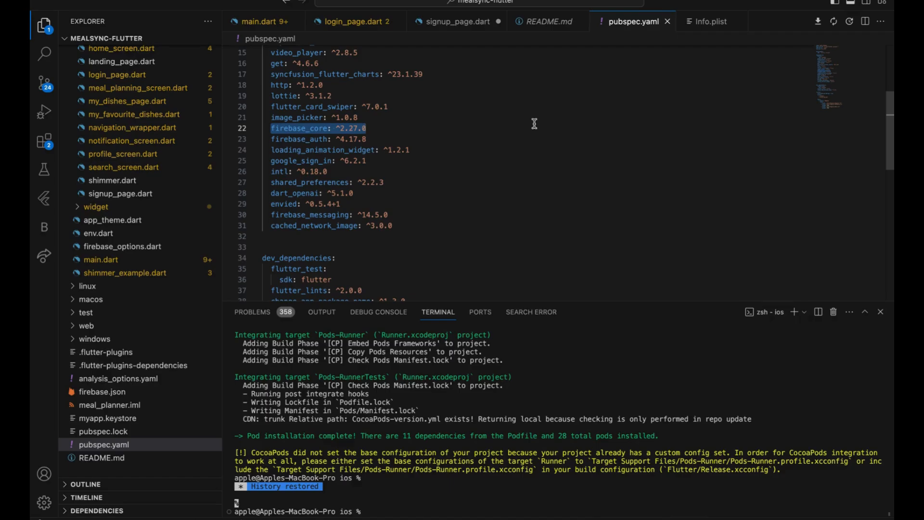
Launch Android Studio and load UrbanNests from the recent Projects list
{"action": "type", "text": "nd"}
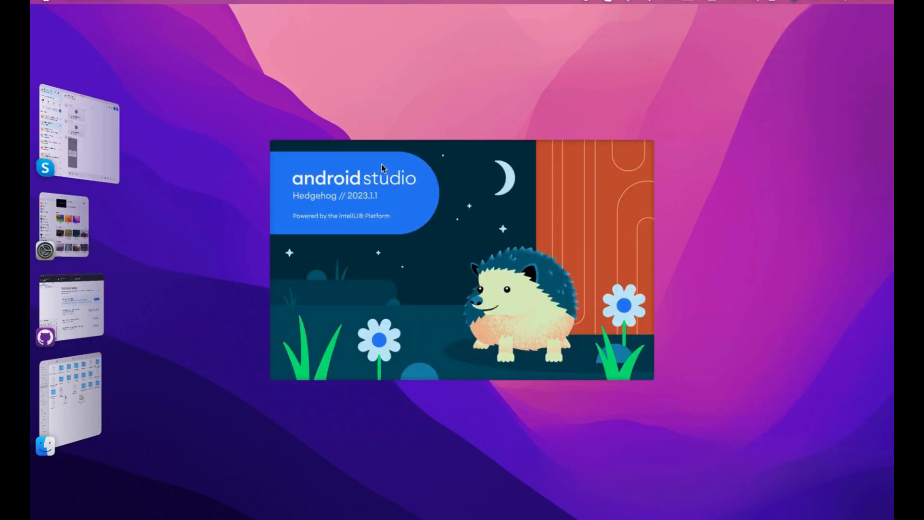
{"action": "mouse_move", "coordinate": [424, 214]}
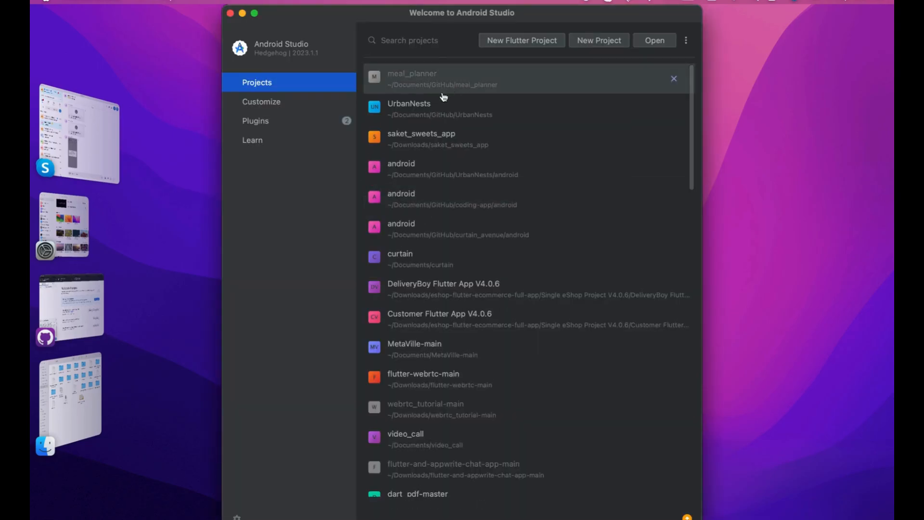
{"action": "mouse_move", "coordinate": [417, 109]}
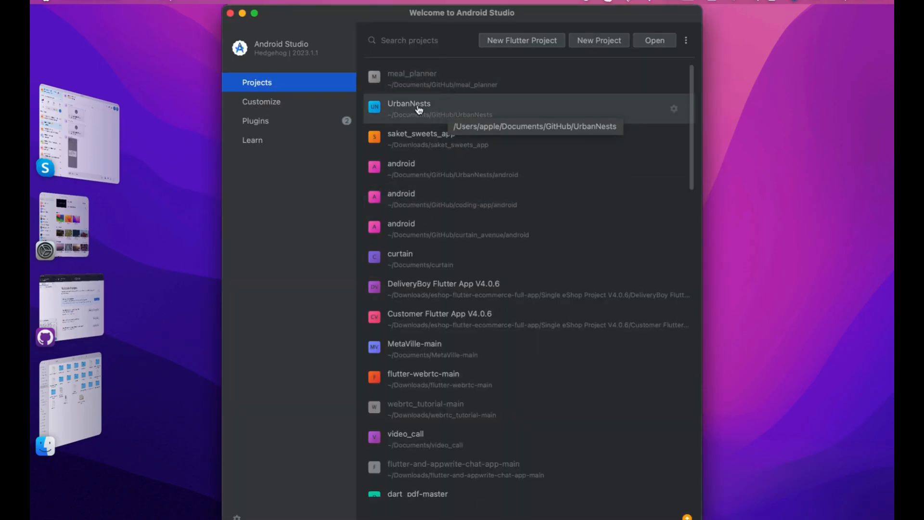
{"action": "double_click", "coordinate": [408, 109]}
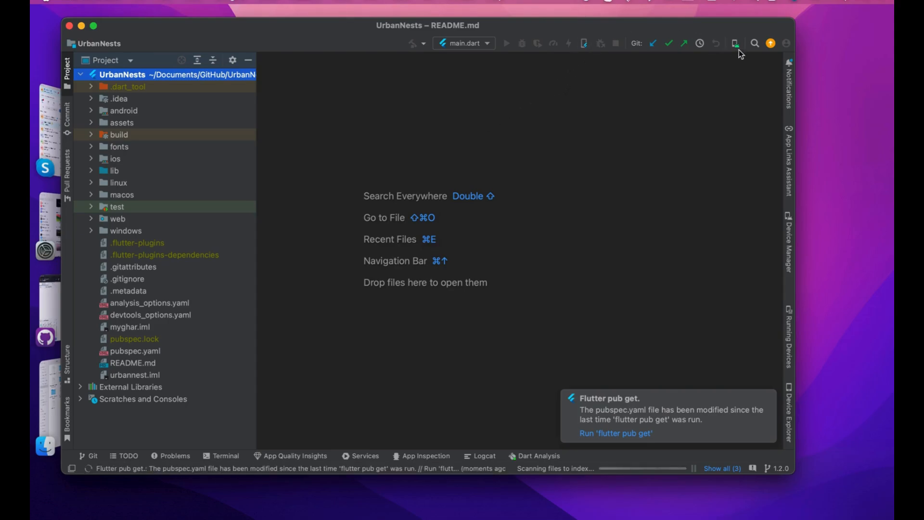
{"action": "mouse_move", "coordinate": [734, 43]}
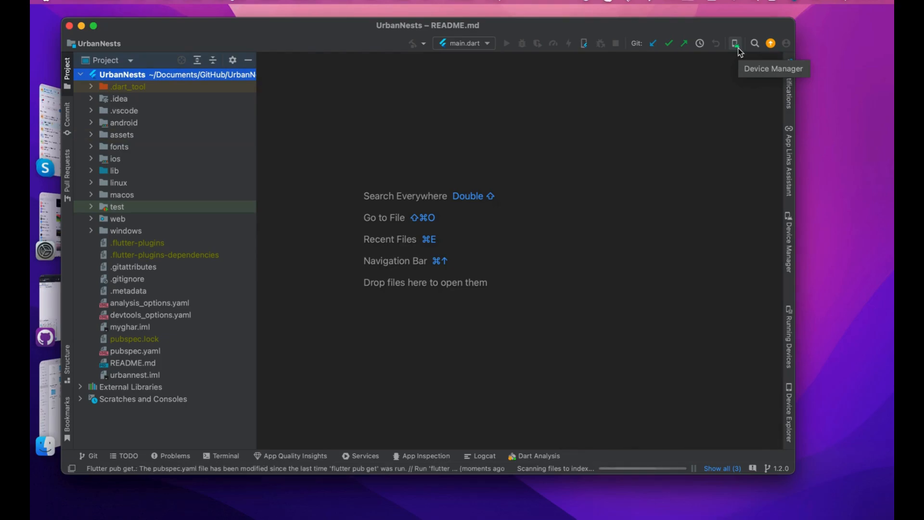
Bring up the Device Manager panel listing the existing Pixel virtual devices
{"action": "left_click", "coordinate": [737, 43]}
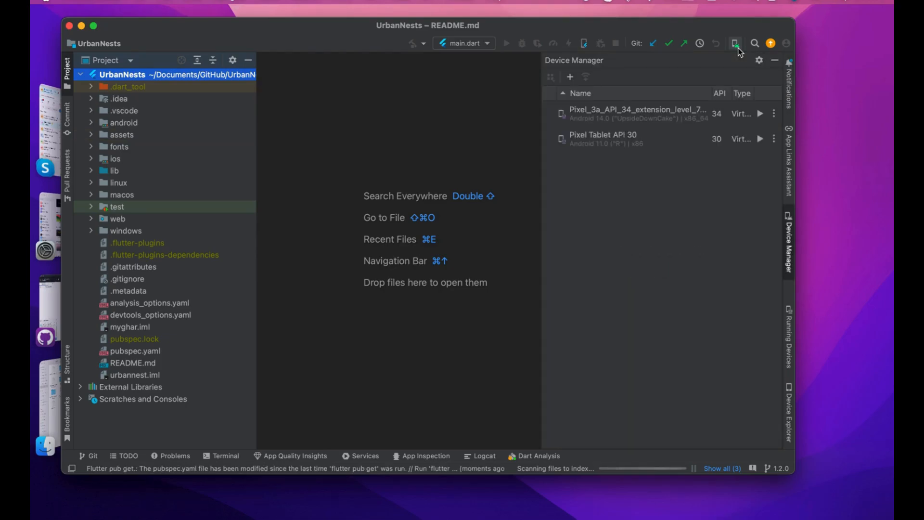
{"action": "mouse_move", "coordinate": [567, 77]}
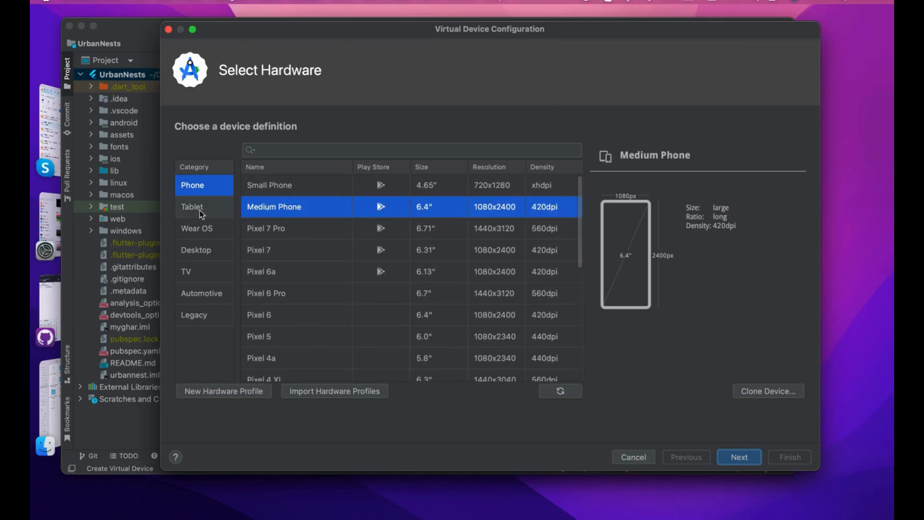
{"action": "left_click", "coordinate": [203, 249]}
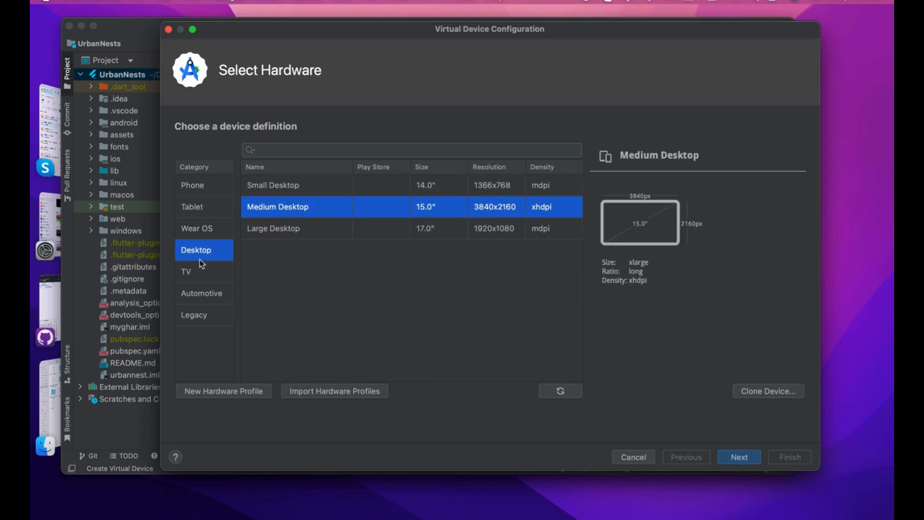
{"action": "left_click", "coordinate": [203, 313]}
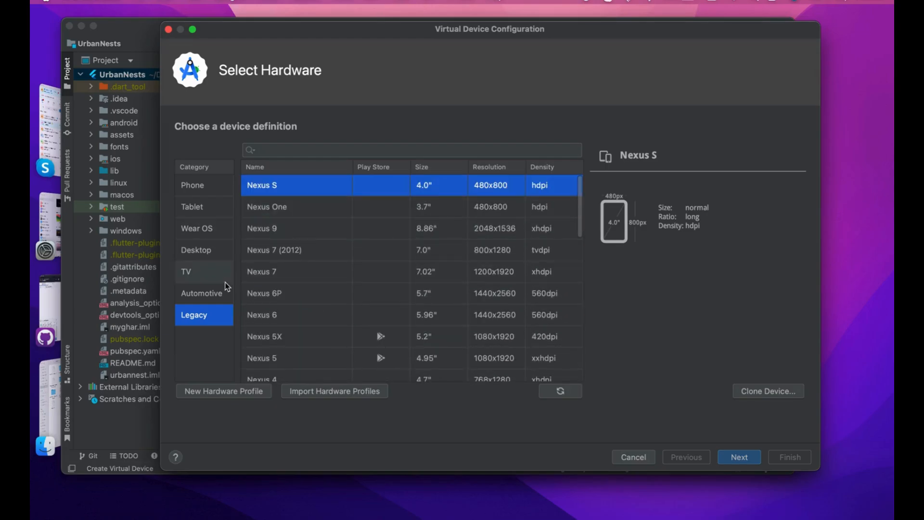
{"action": "left_click", "coordinate": [201, 292]}
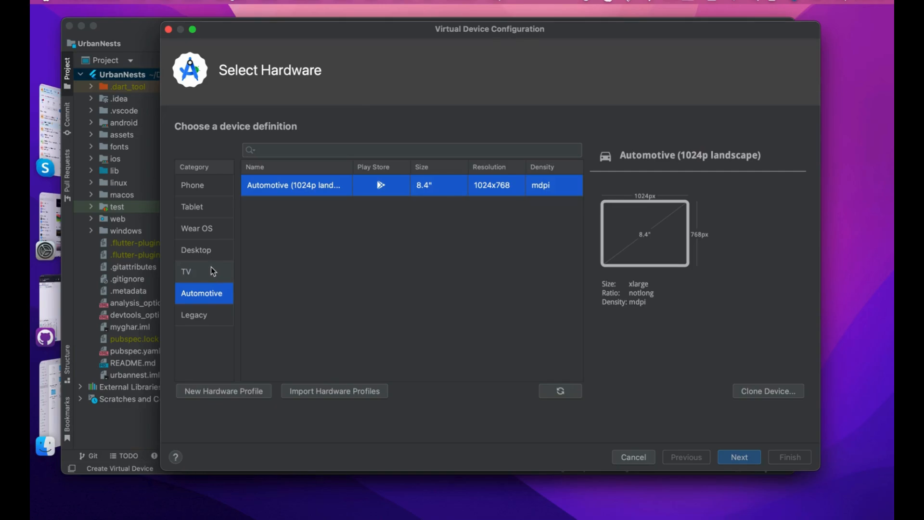
{"action": "left_click", "coordinate": [185, 271]}
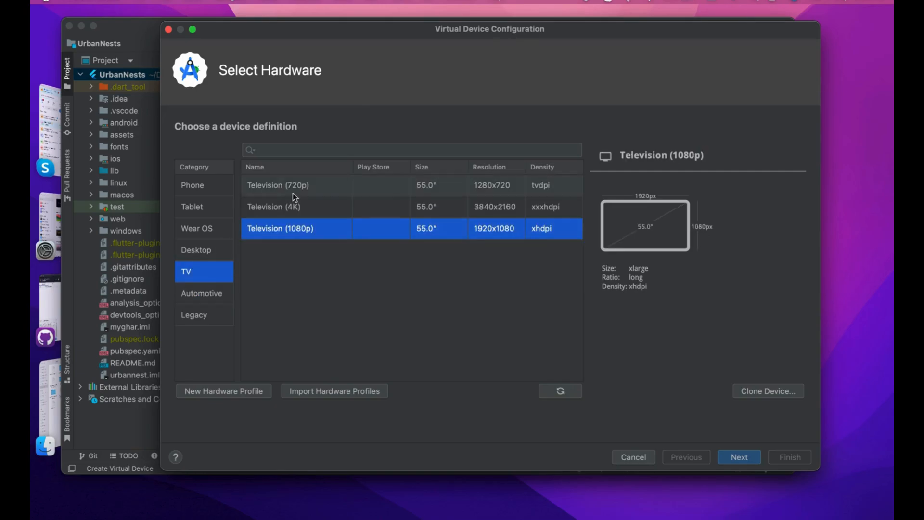
{"action": "left_click", "coordinate": [274, 207]}
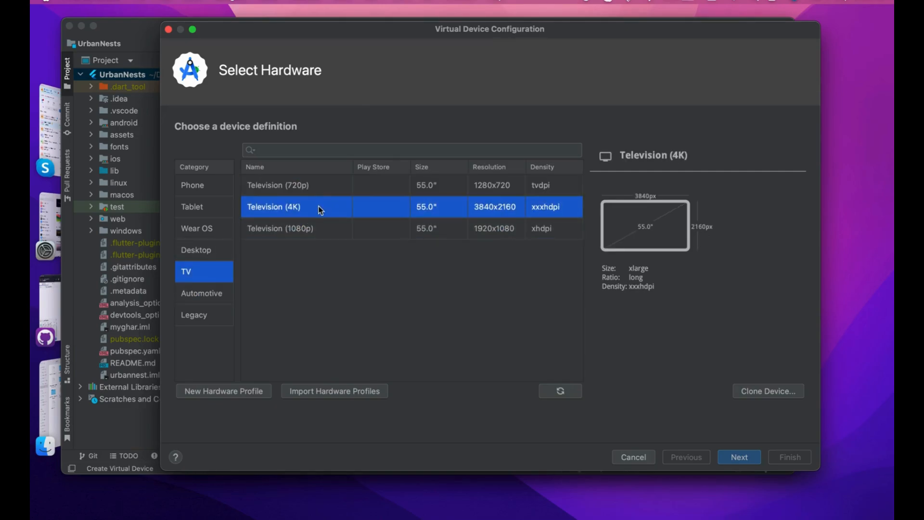
{"action": "left_click", "coordinate": [195, 249]}
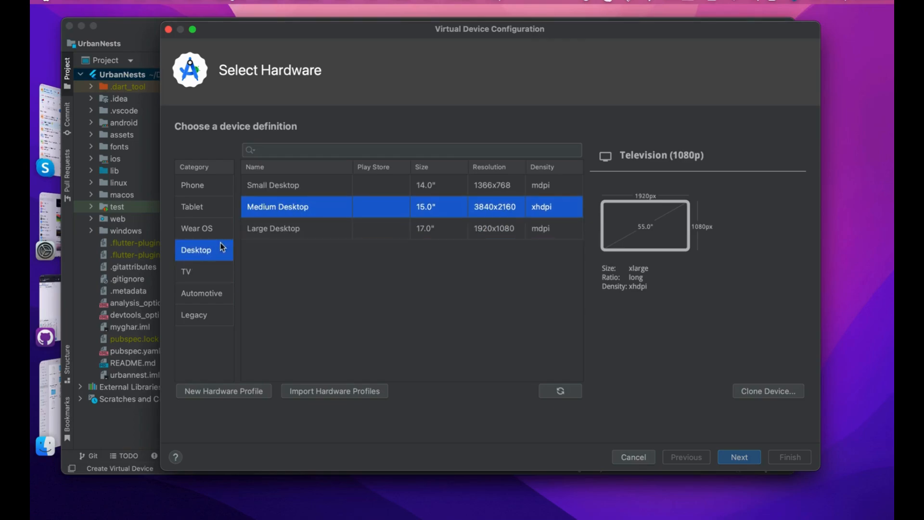
{"action": "left_click", "coordinate": [277, 206]}
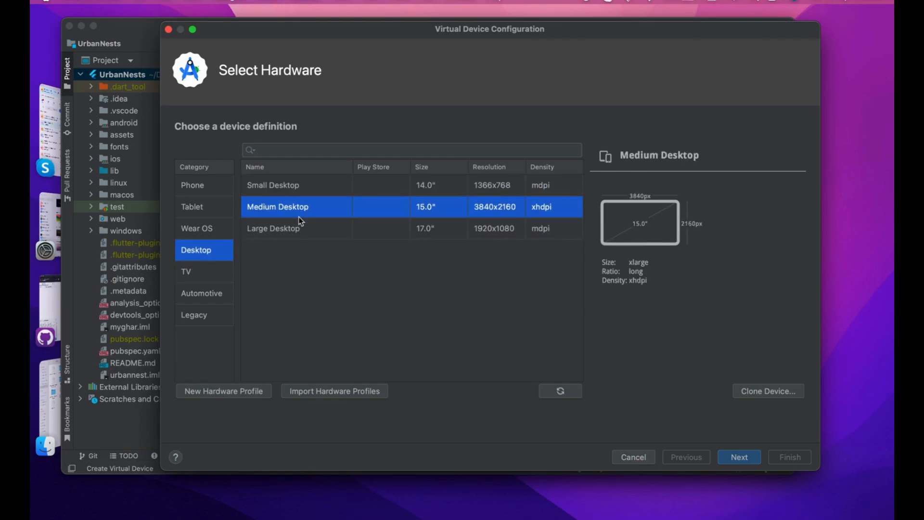
{"action": "left_click", "coordinate": [196, 228]}
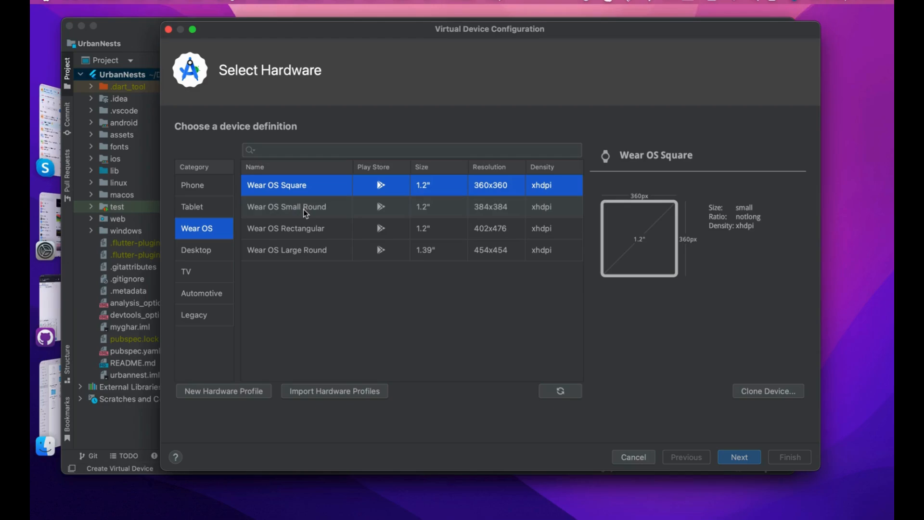
{"action": "left_click", "coordinate": [285, 228]}
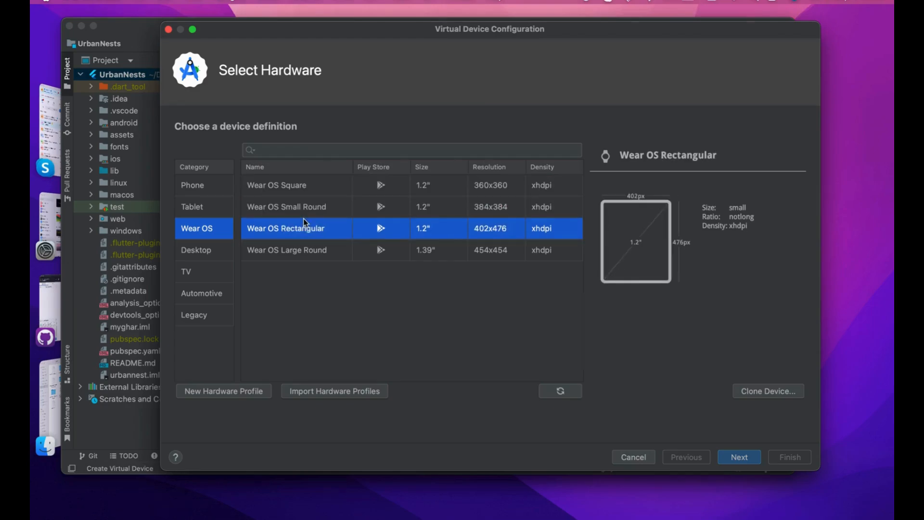
{"action": "left_click", "coordinate": [287, 250]}
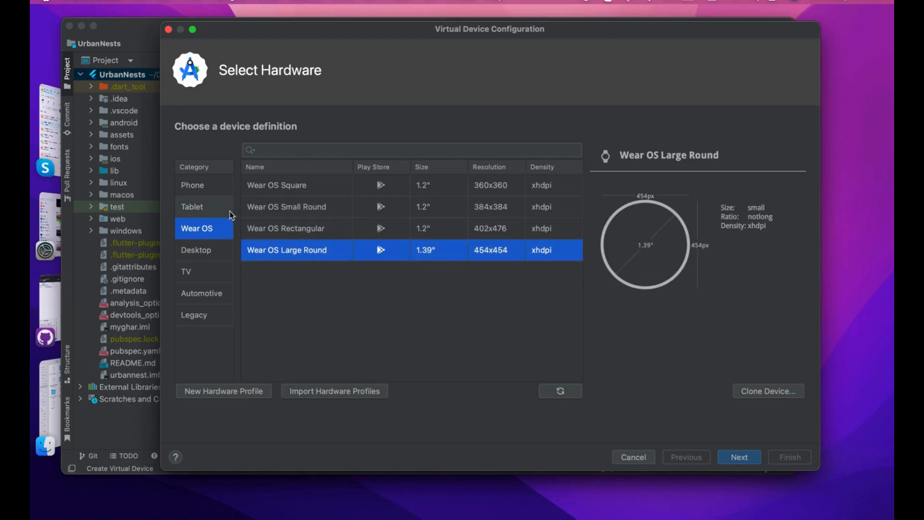
{"action": "left_click", "coordinate": [192, 206]}
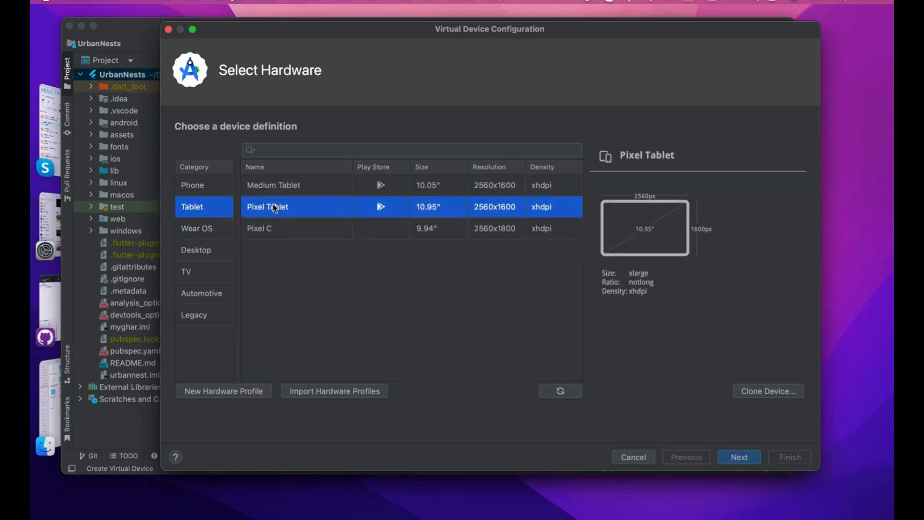
{"action": "left_click", "coordinate": [192, 185]}
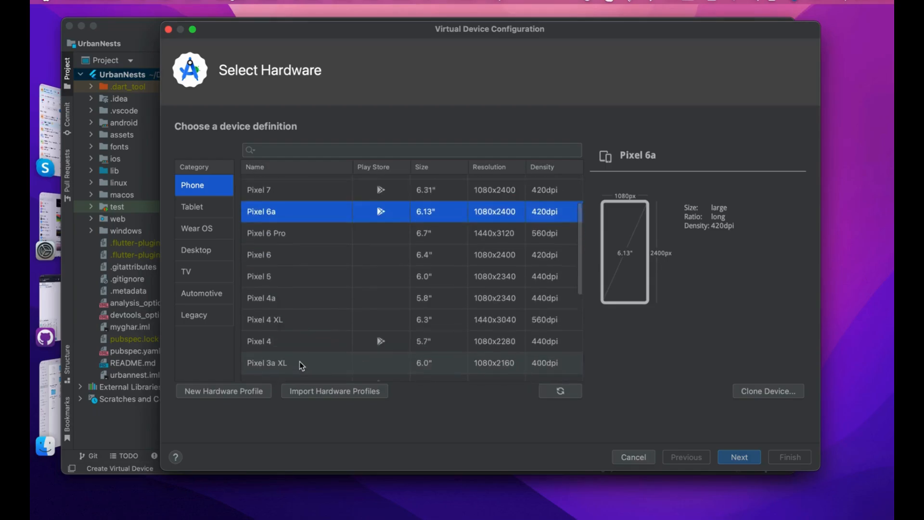
{"action": "scroll", "scroll_direction": "down", "scroll_amount": 3}
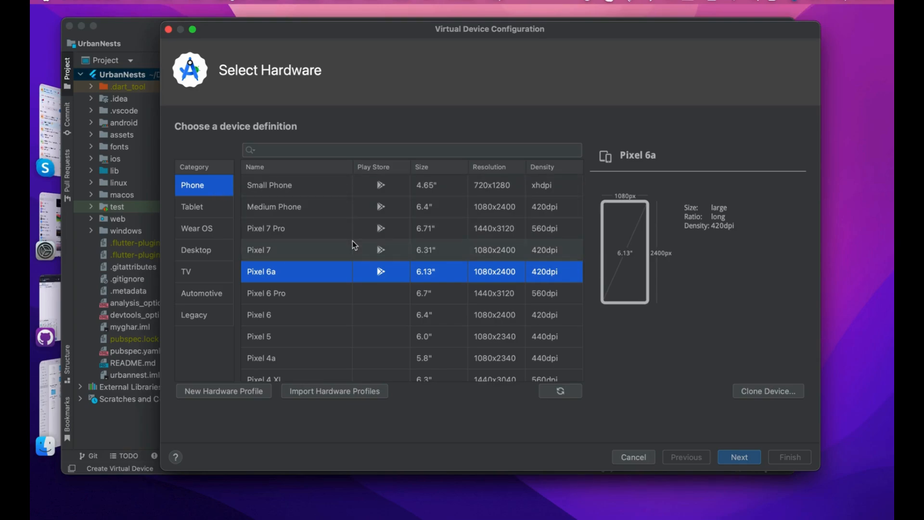
{"action": "scroll", "scroll_direction": "down", "scroll_amount": 3}
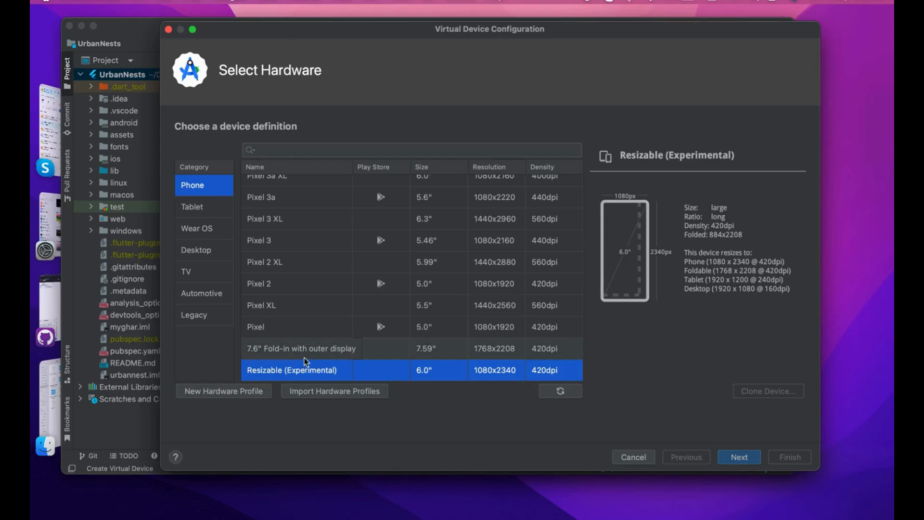
{"action": "left_click", "coordinate": [300, 348]}
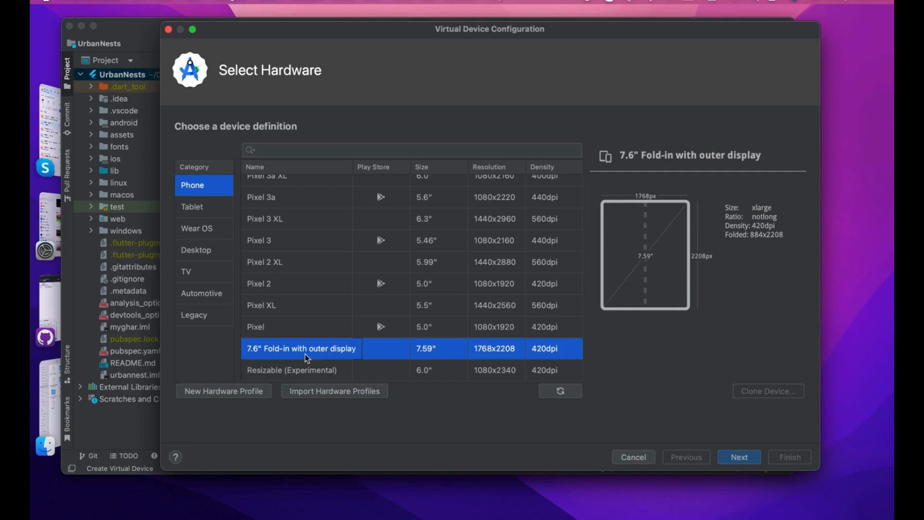
{"action": "left_click", "coordinate": [256, 326]}
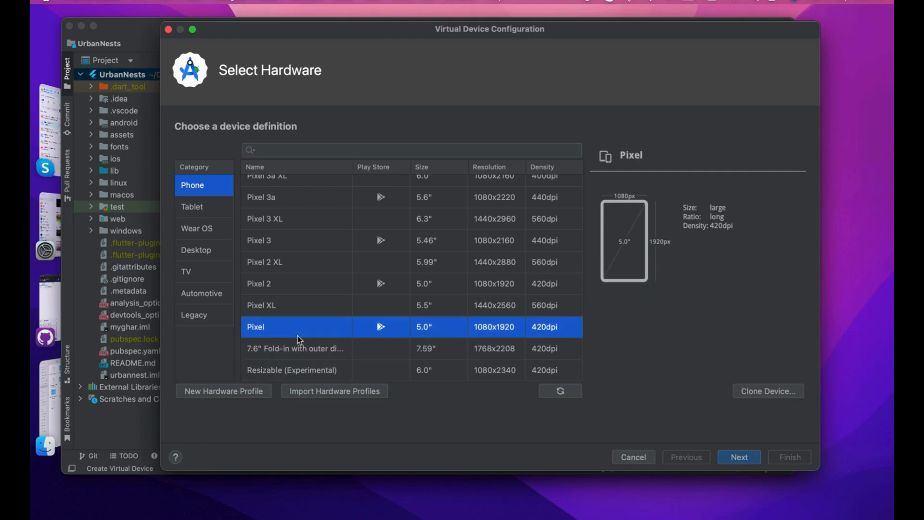
{"action": "left_click", "coordinate": [258, 283]}
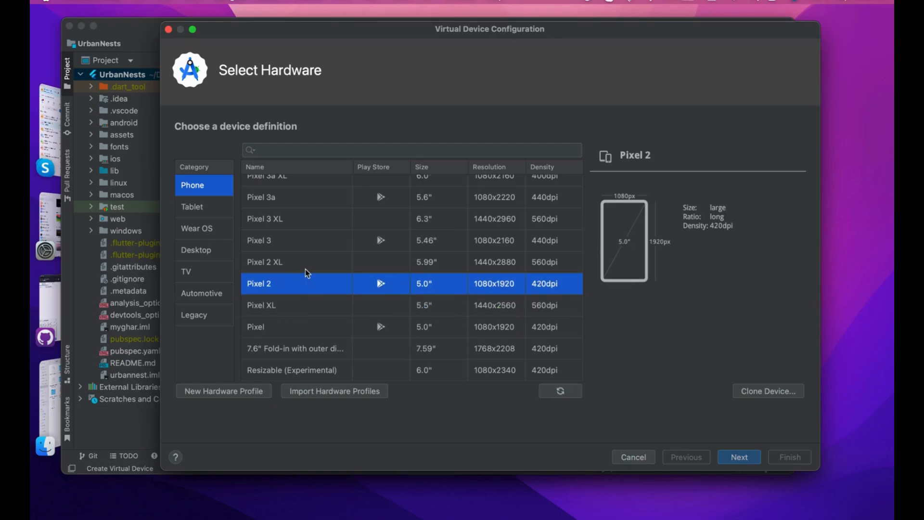
{"action": "left_click", "coordinate": [264, 317]}
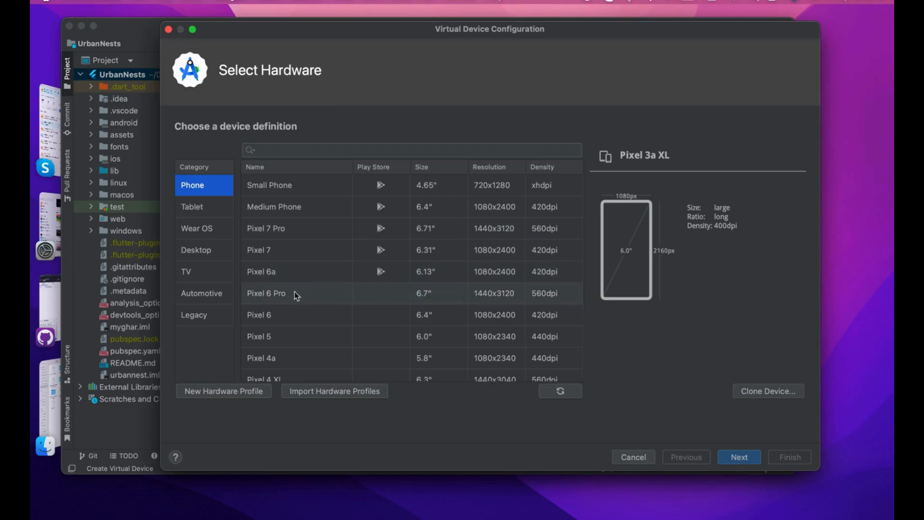
Pick Wear OS Small Round in the Wear OS hardware category after previewing the Square watch
{"action": "left_click", "coordinate": [197, 228]}
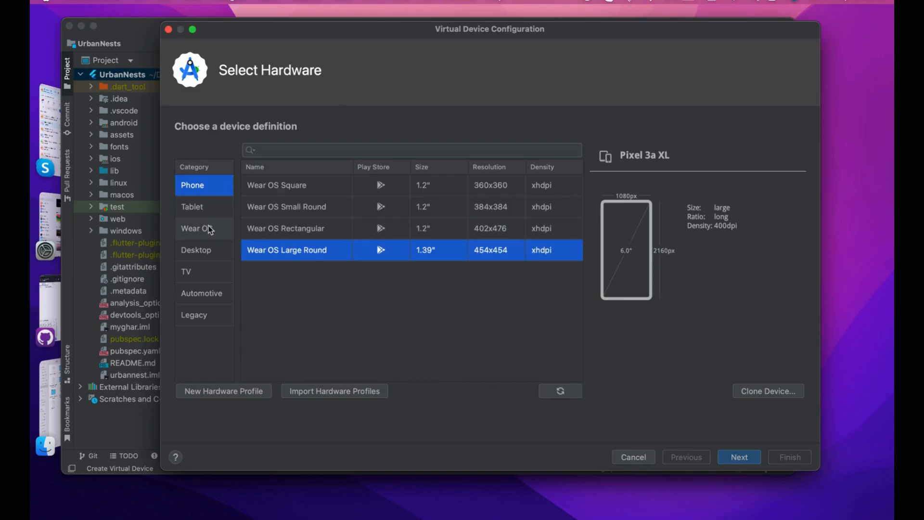
{"action": "left_click", "coordinate": [201, 229]}
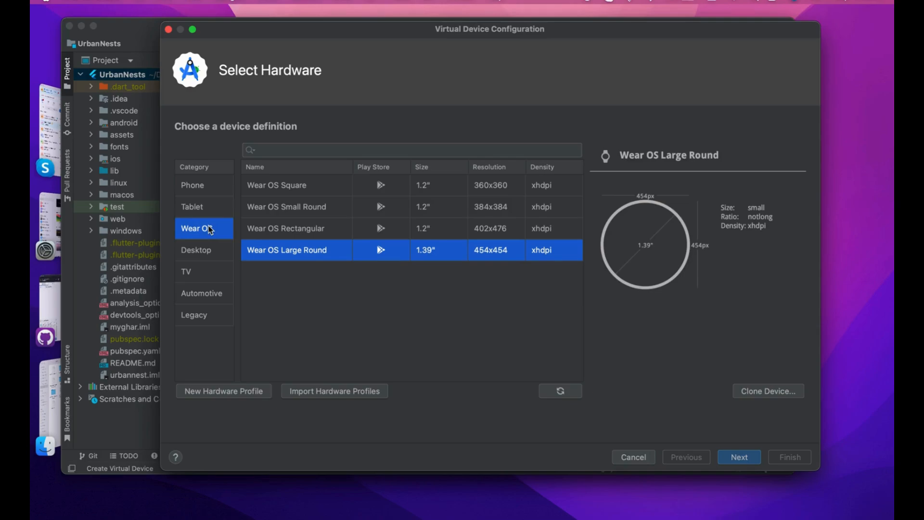
{"action": "left_click", "coordinate": [277, 185]}
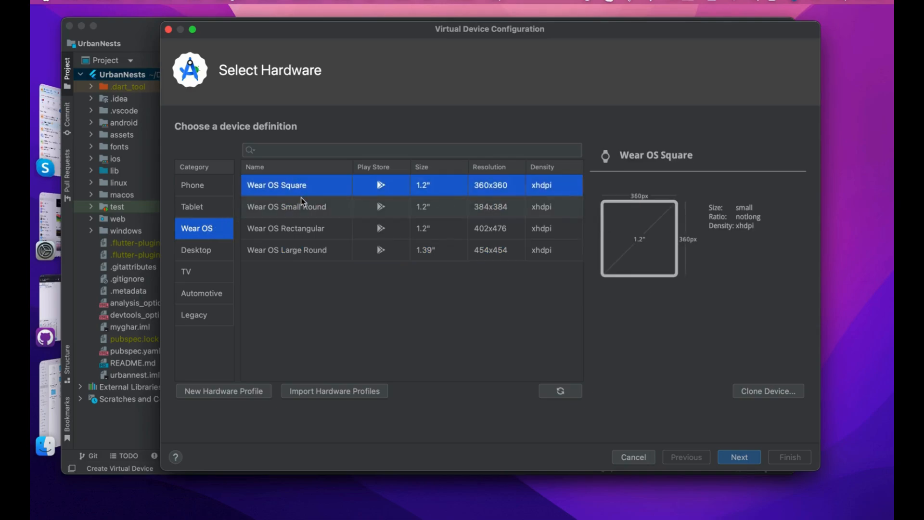
{"action": "left_click", "coordinate": [287, 206]}
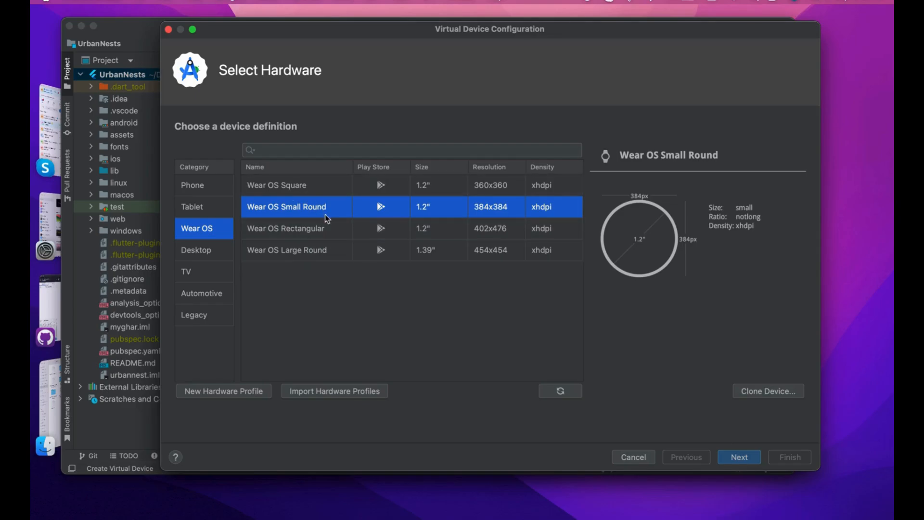
{"action": "mouse_move", "coordinate": [579, 306]}
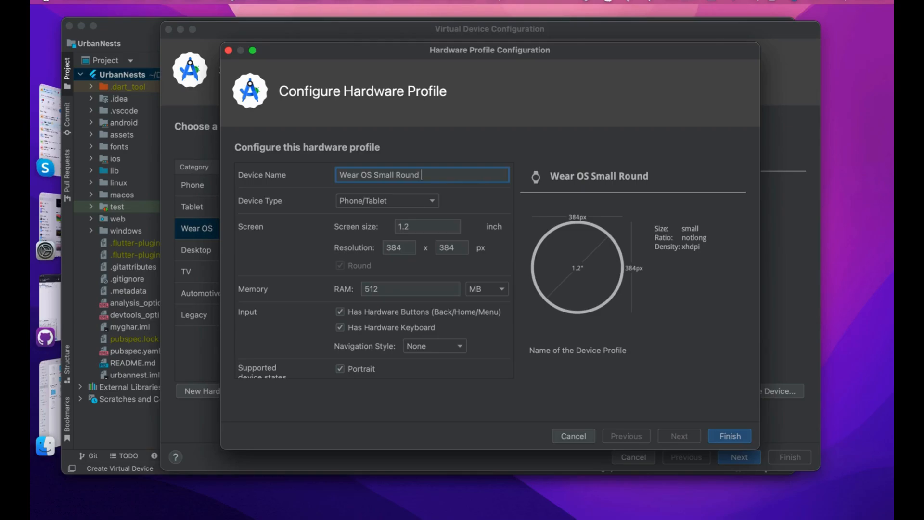
Name the cloned watch profile 'Wear OS Small Round - Webinent'
{"action": "type", "text": "- Web"}
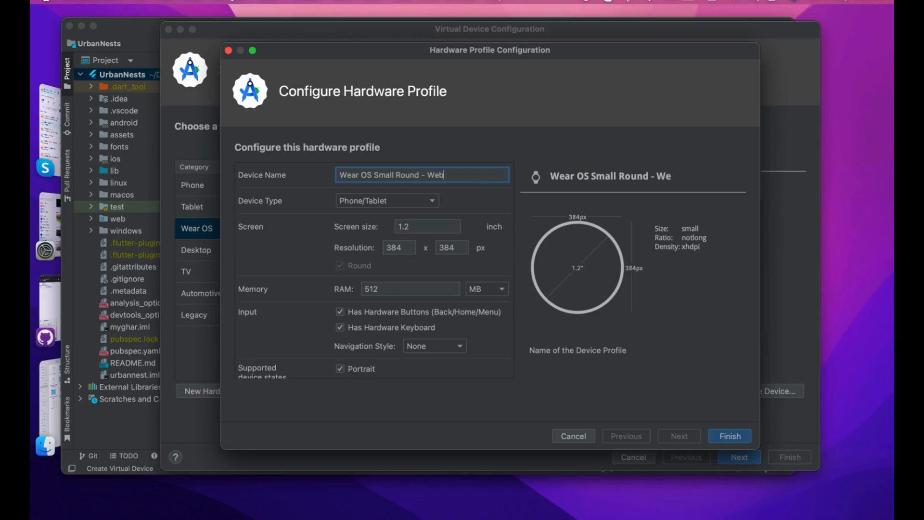
{"action": "type", "text": "ineny"}
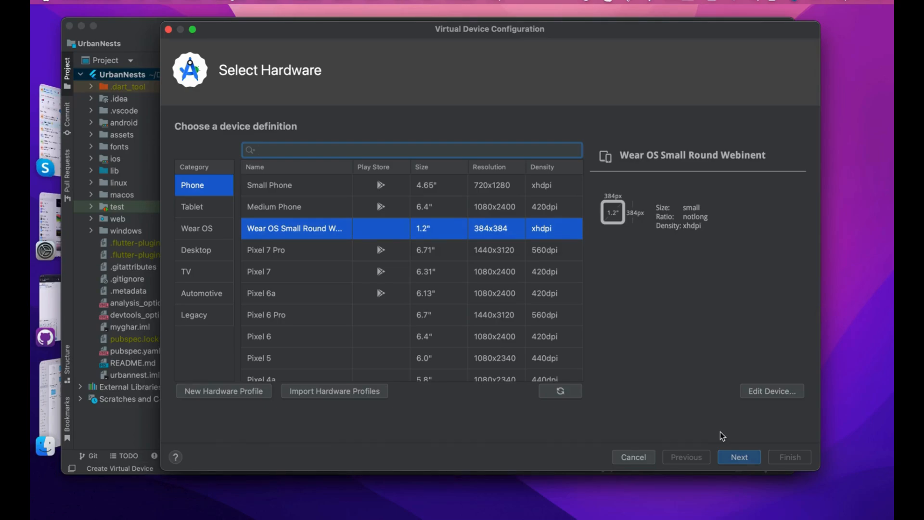
{"action": "mouse_move", "coordinate": [691, 359]}
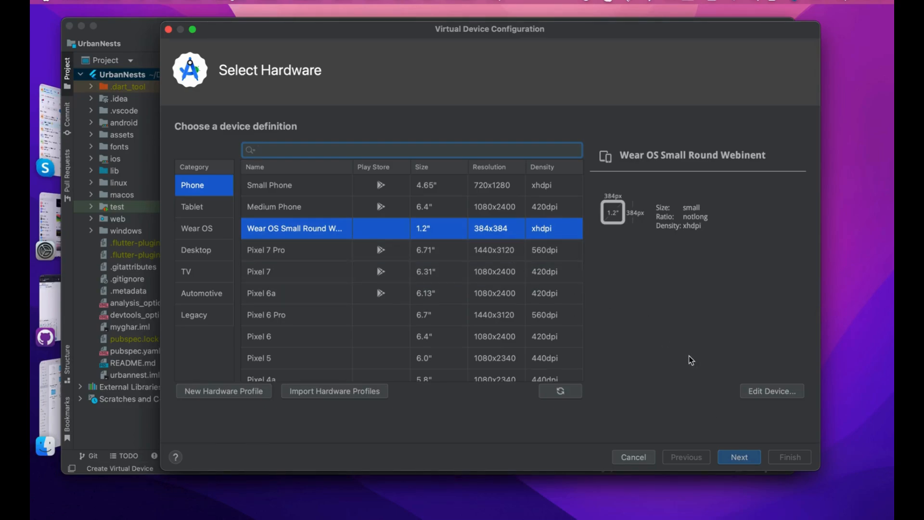
Keep the UpsideDownCake (API 34) system image and finish creating the watch AVD
{"action": "left_click", "coordinate": [738, 457]}
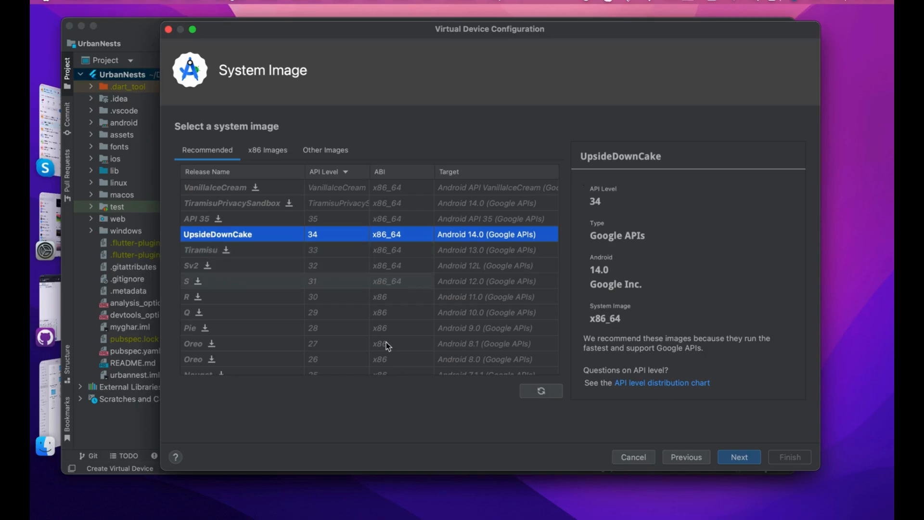
{"action": "scroll", "scroll_direction": "down", "scroll_amount": 3}
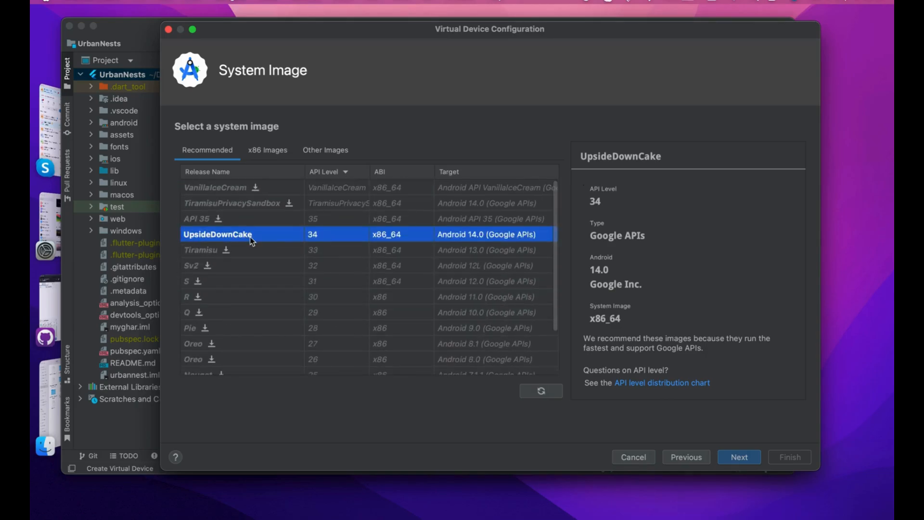
{"action": "mouse_move", "coordinate": [283, 237]}
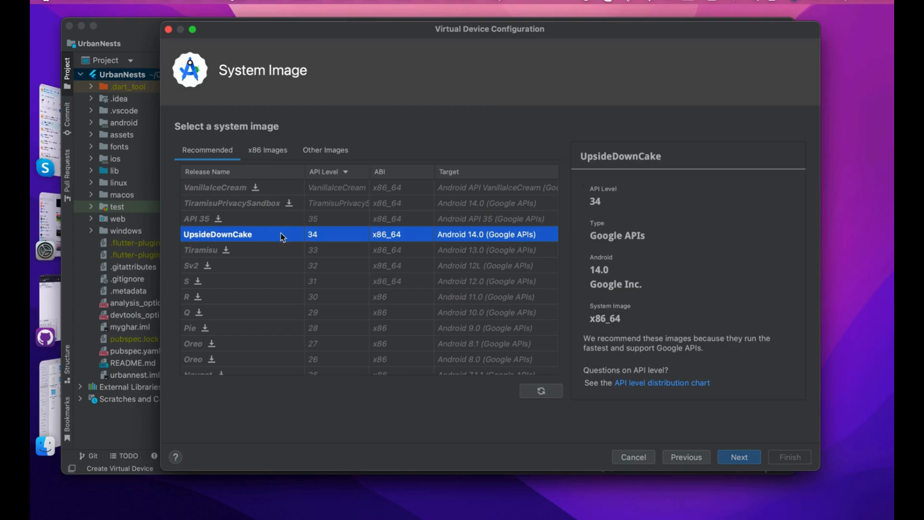
{"action": "scroll", "scroll_direction": "down", "scroll_amount": 3}
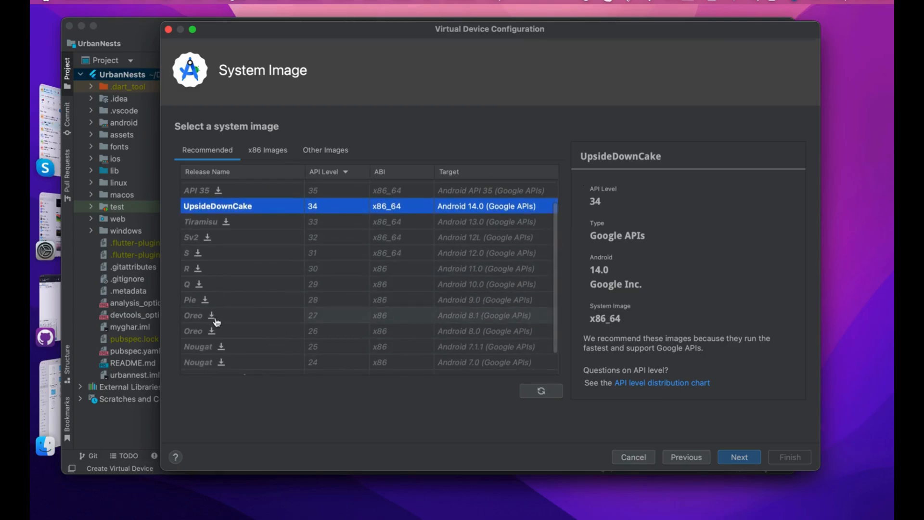
{"action": "scroll", "scroll_direction": "down", "scroll_amount": 3}
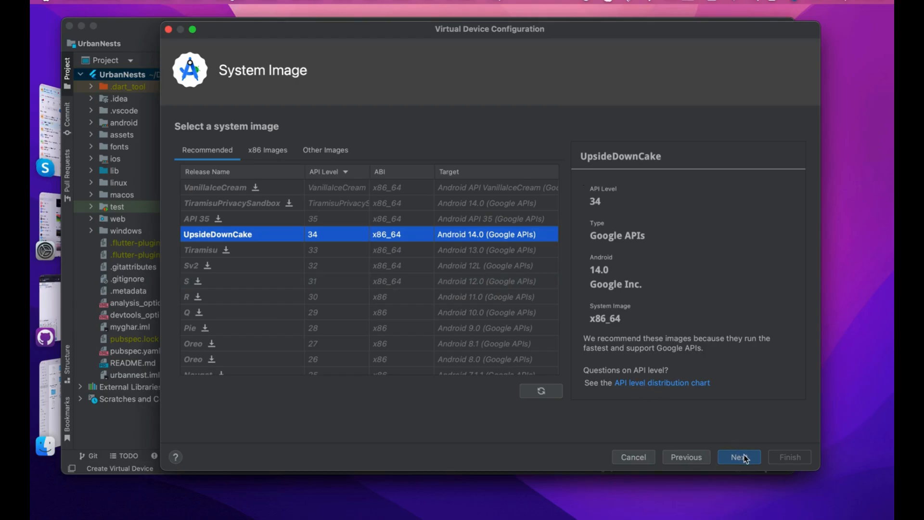
{"action": "left_click", "coordinate": [738, 456]}
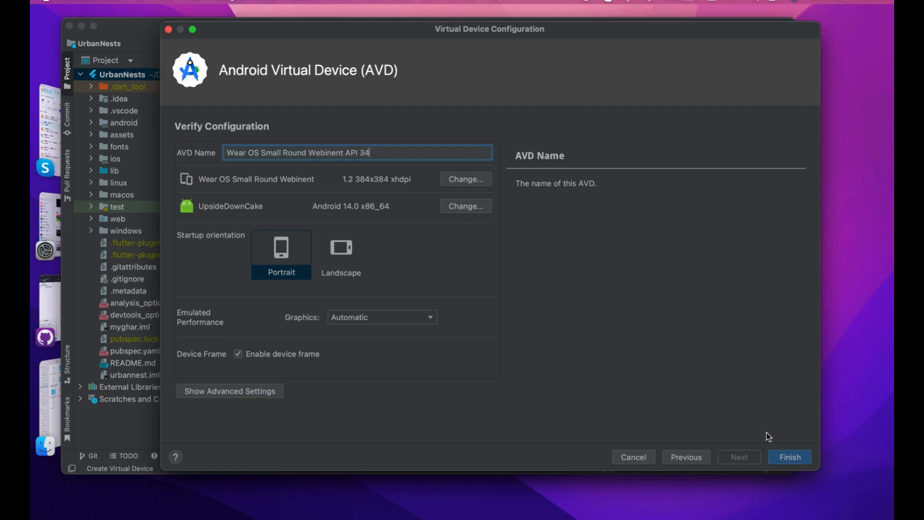
{"action": "left_click", "coordinate": [789, 457]}
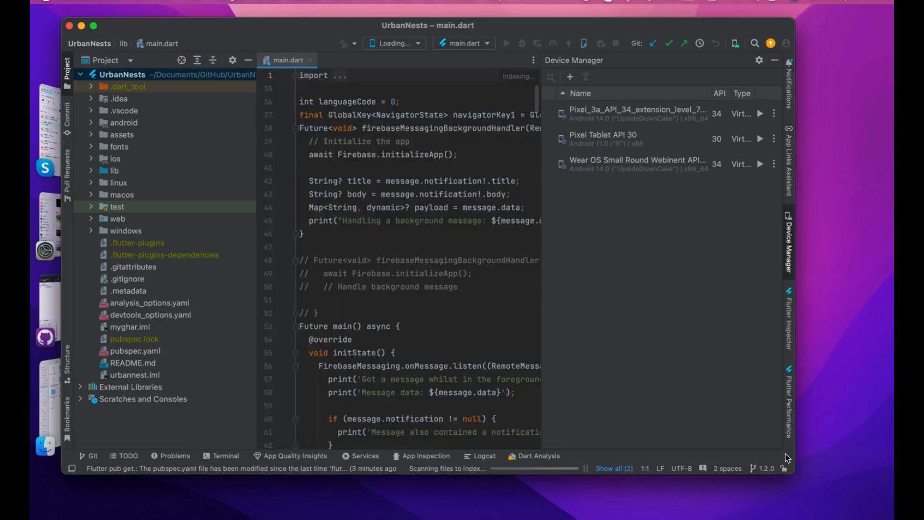
{"action": "mouse_move", "coordinate": [763, 170]}
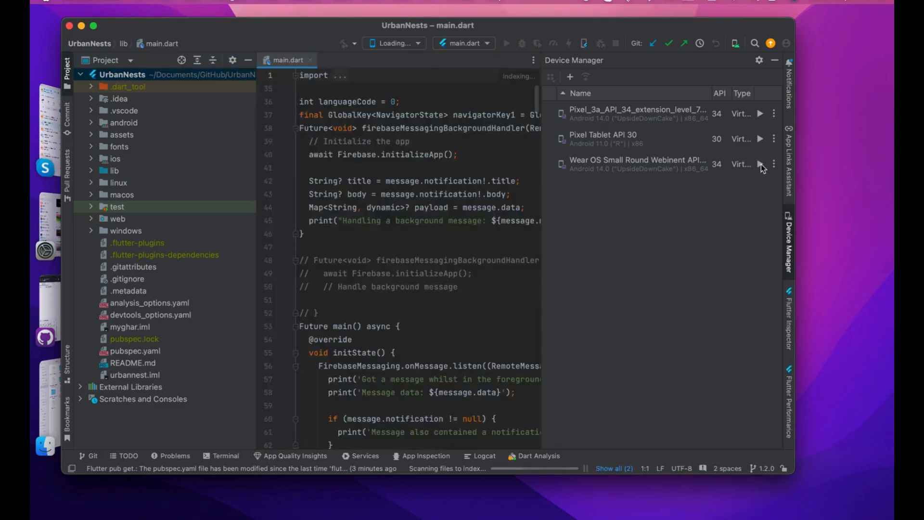
Launch the Wear OS Small Round Webinent API 34 emulator from its play button
{"action": "left_click", "coordinate": [760, 163]}
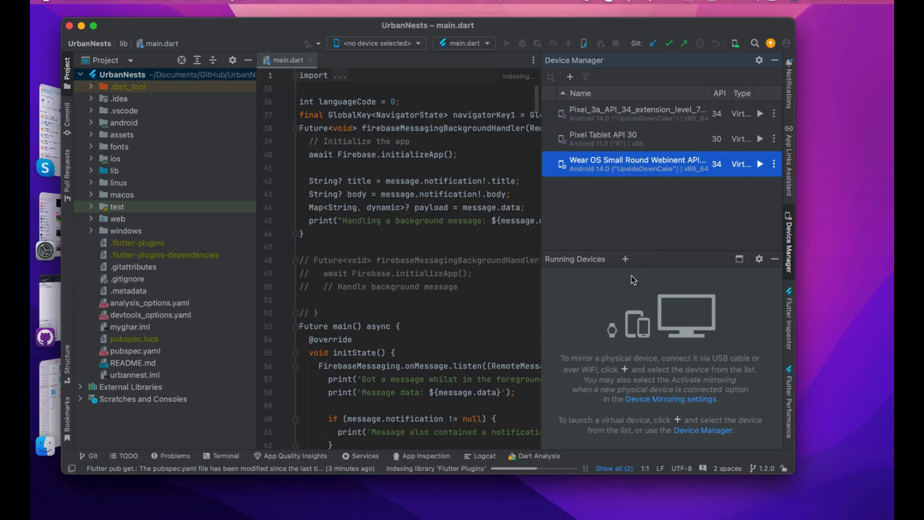
{"action": "left_click", "coordinate": [760, 163]}
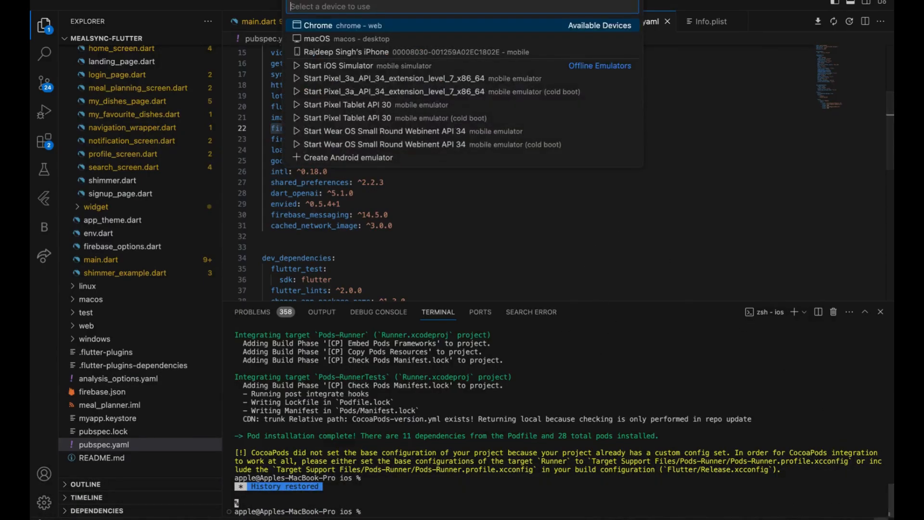
{"action": "mouse_move", "coordinate": [365, 130]}
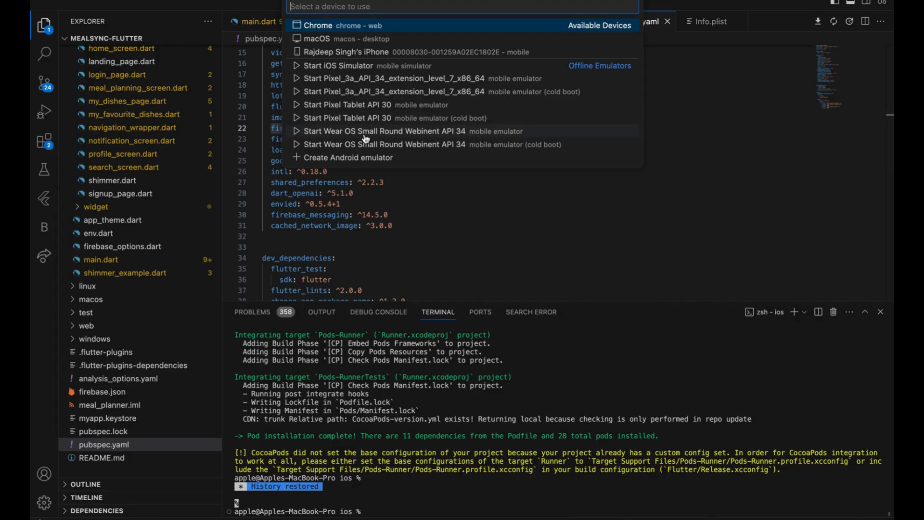
{"action": "left_click", "coordinate": [382, 131]}
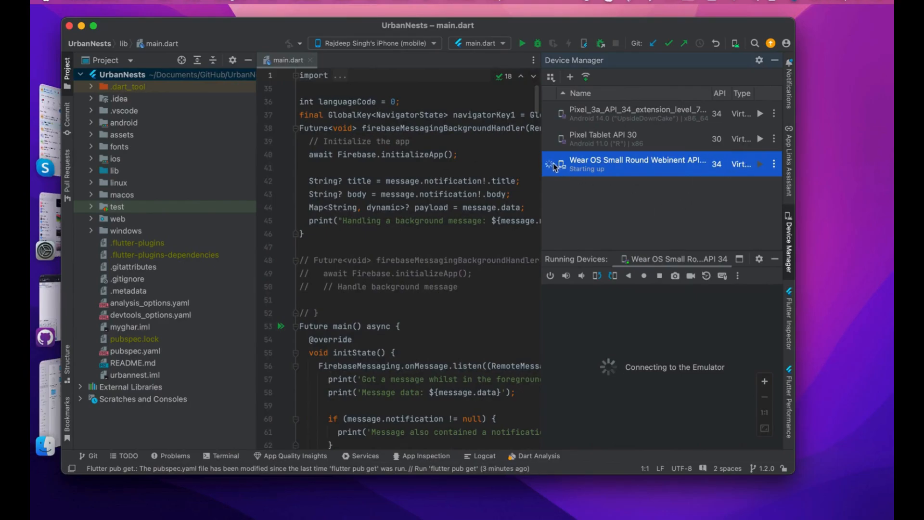
{"action": "mouse_move", "coordinate": [763, 166]}
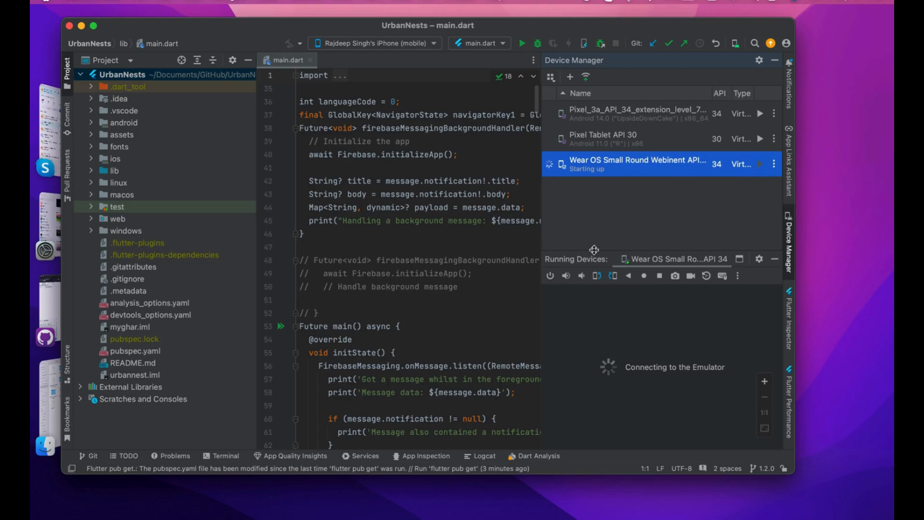
Wait on the Device Manager entry while the watch emulator connects
{"action": "left_click", "coordinate": [773, 163]}
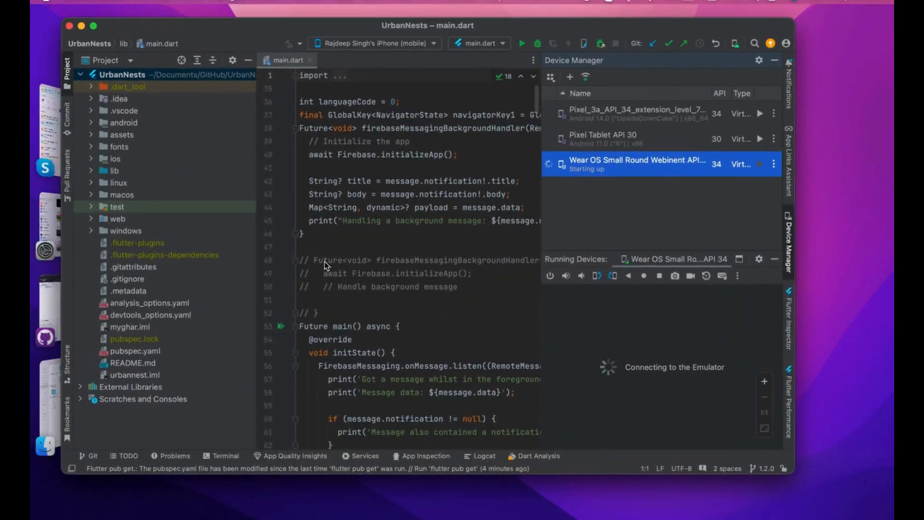
{"action": "mouse_move", "coordinate": [291, 44]}
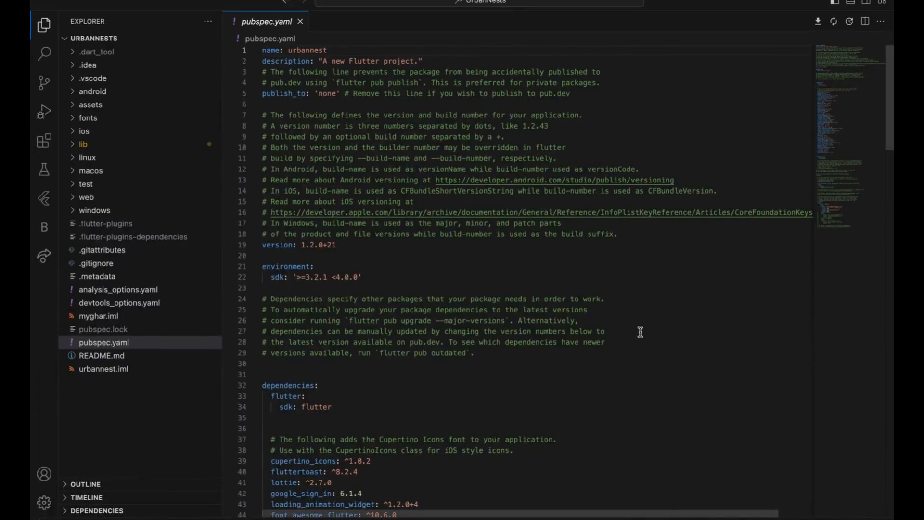
Switch back to Android Studio to stop the booted watch emulator
{"action": "left_click", "coordinate": [483, 3]}
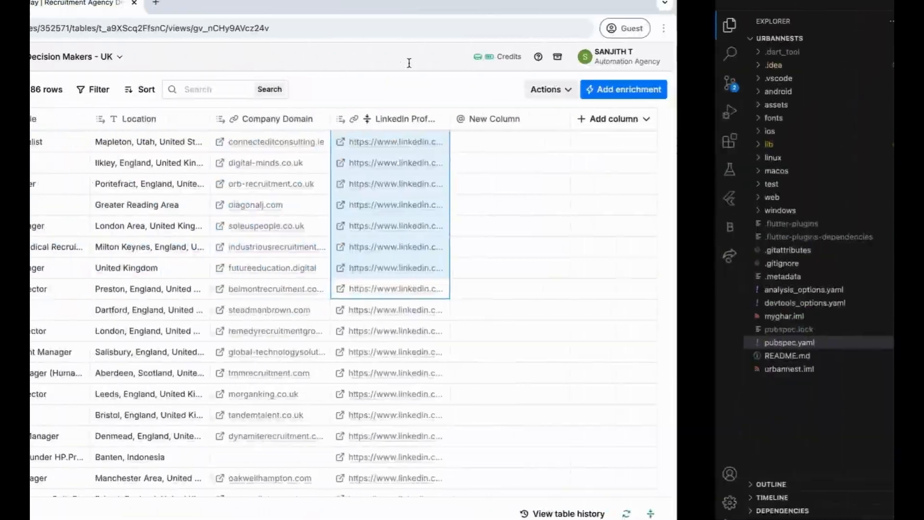
{"action": "key", "text": "F3"}
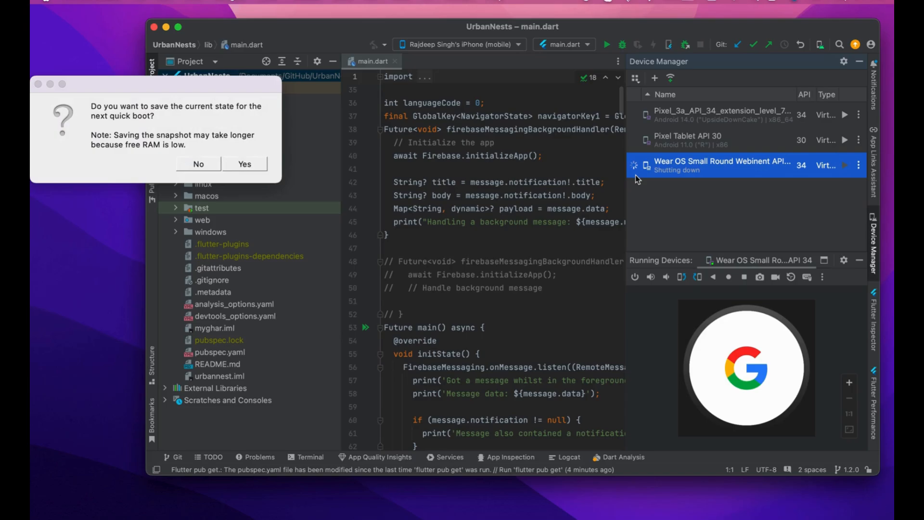
Answer the save-state-for-quick-boot prompt for the watch emulator
{"action": "left_click", "coordinate": [198, 163]}
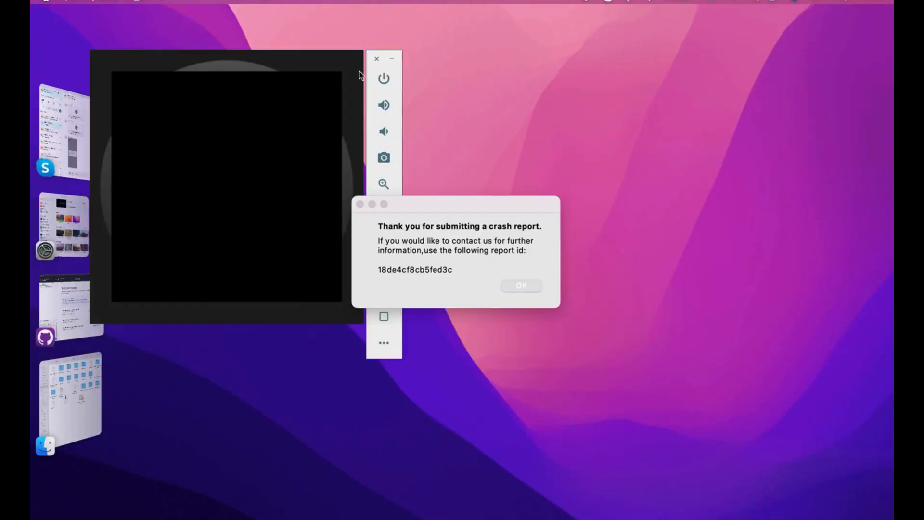
Dismiss the 'Thank you for submitting a crash report' notice with OK
{"action": "left_click", "coordinate": [520, 285]}
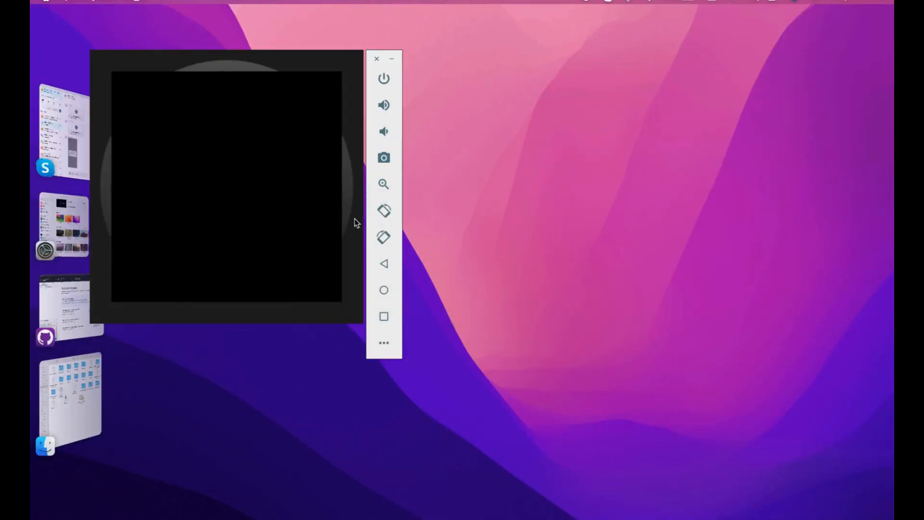
{"action": "mouse_move", "coordinate": [223, 205]}
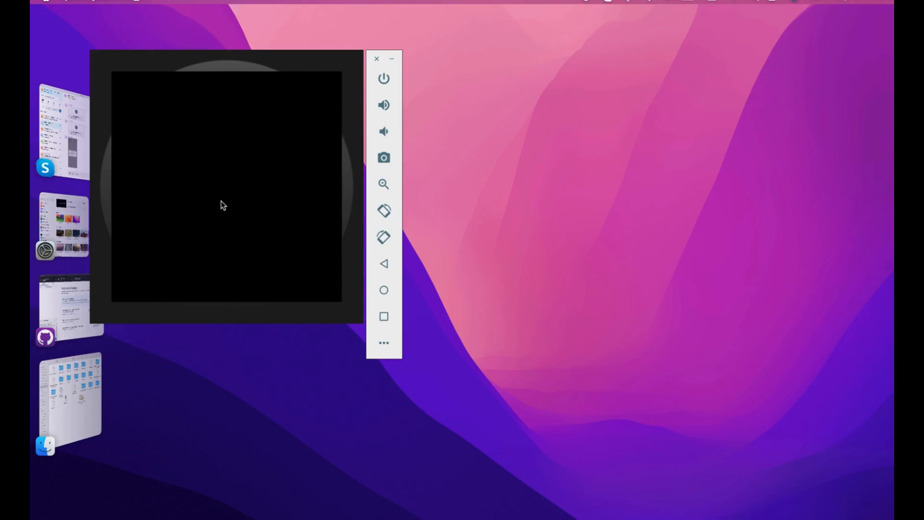
{"action": "mouse_move", "coordinate": [369, 195]}
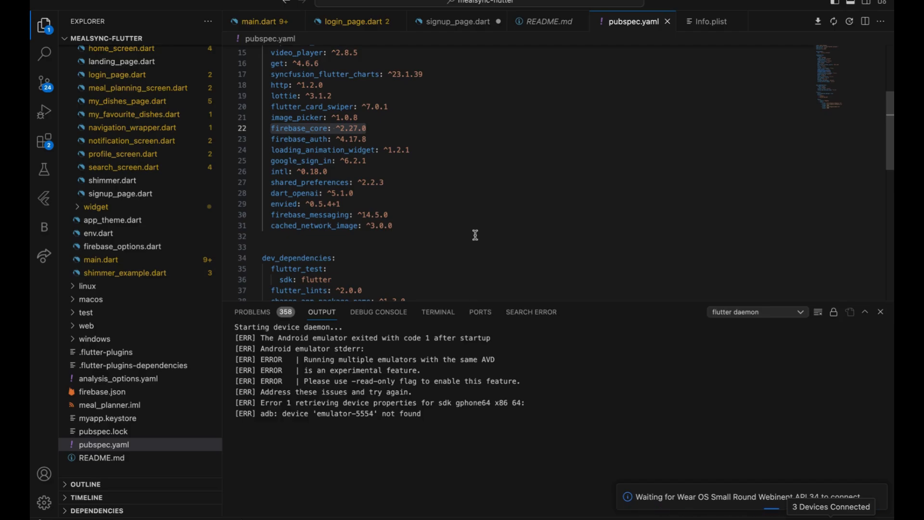
{"action": "mouse_move", "coordinate": [481, 279]}
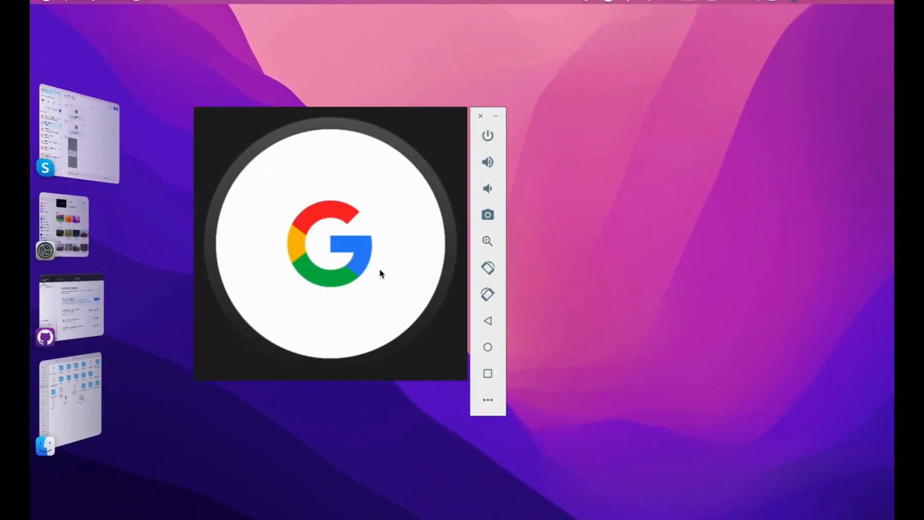
Launch Xcode via Spotlight so its welcome window lists recent projects
{"action": "type", "text": "xz"}
{"action": "type", "text": "c"}
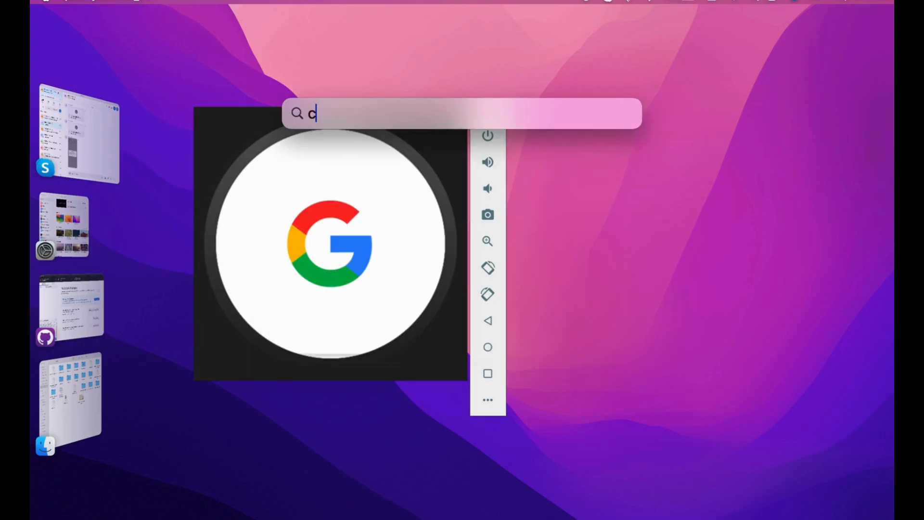
{"action": "key", "text": "Backspace"}
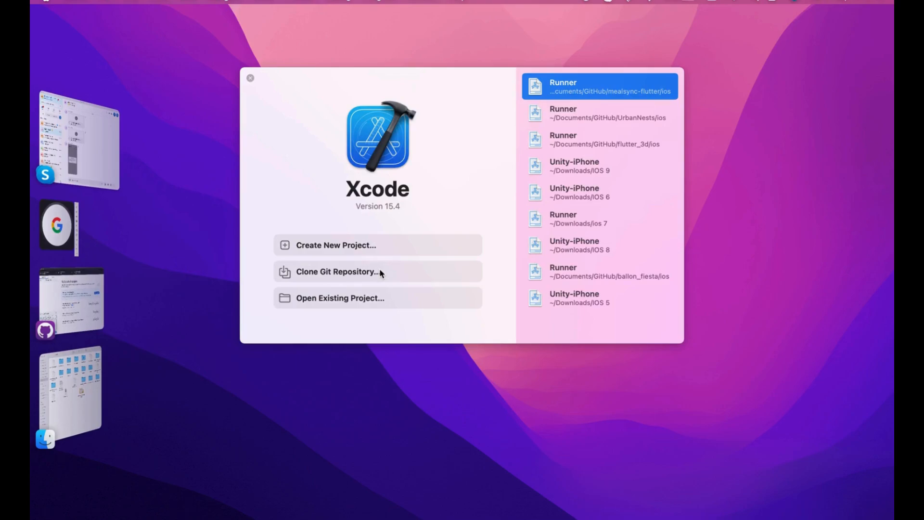
{"action": "mouse_move", "coordinate": [369, 259]}
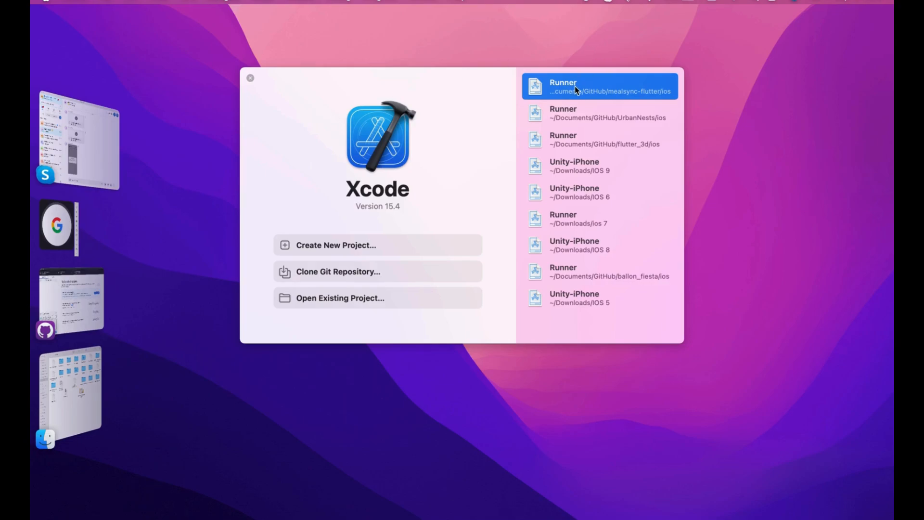
Load the mealsync-flutter Runner project and show its run destination list
{"action": "left_click", "coordinate": [251, 78]}
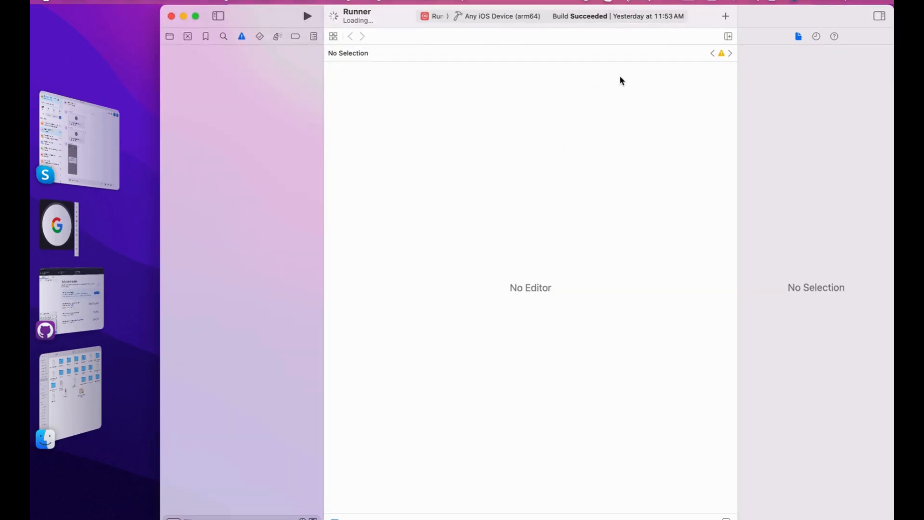
{"action": "left_click", "coordinate": [241, 35]}
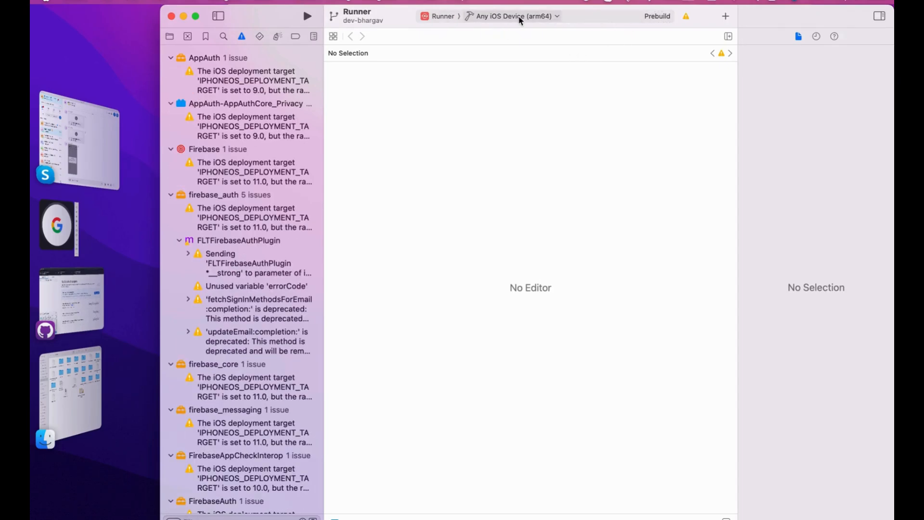
{"action": "left_click", "coordinate": [510, 16]}
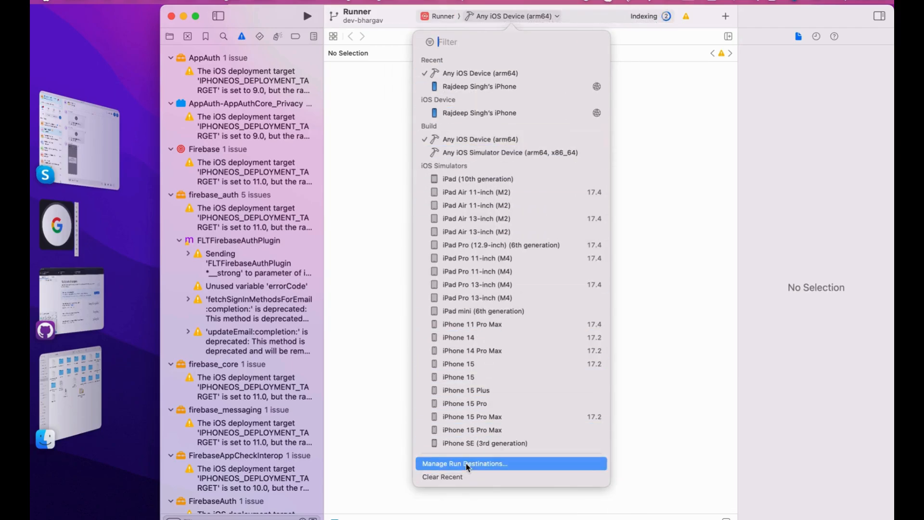
In Devices and Simulators, go to the Simulators list and start a new simulator (default iPhone Xs)
{"action": "left_click", "coordinate": [464, 463]}
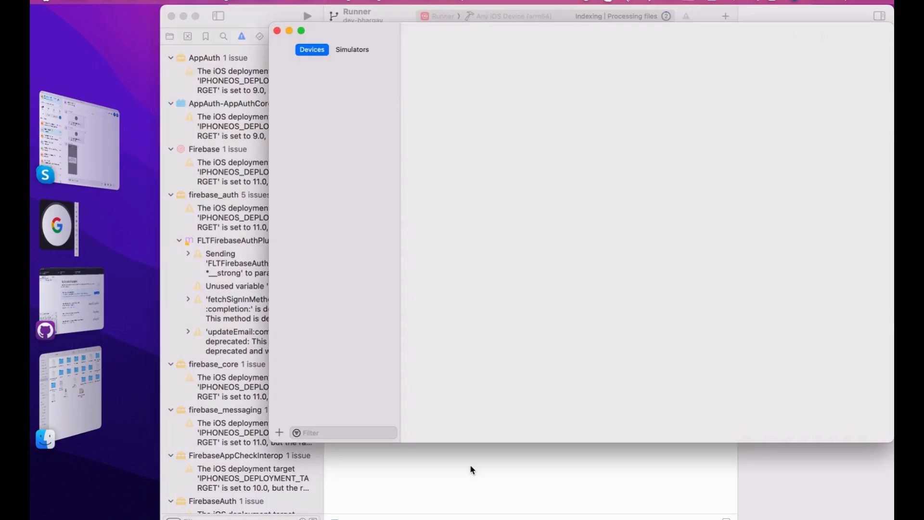
{"action": "left_click", "coordinate": [334, 100]}
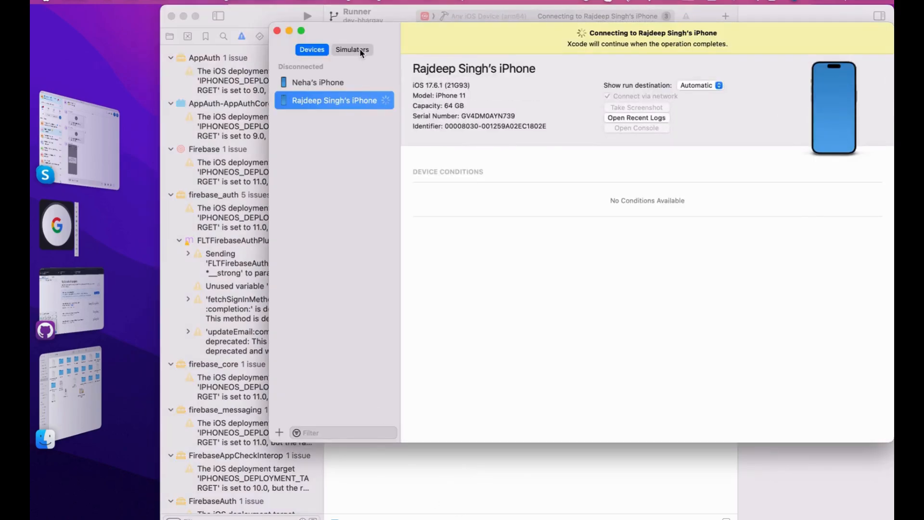
{"action": "left_click", "coordinate": [352, 49]}
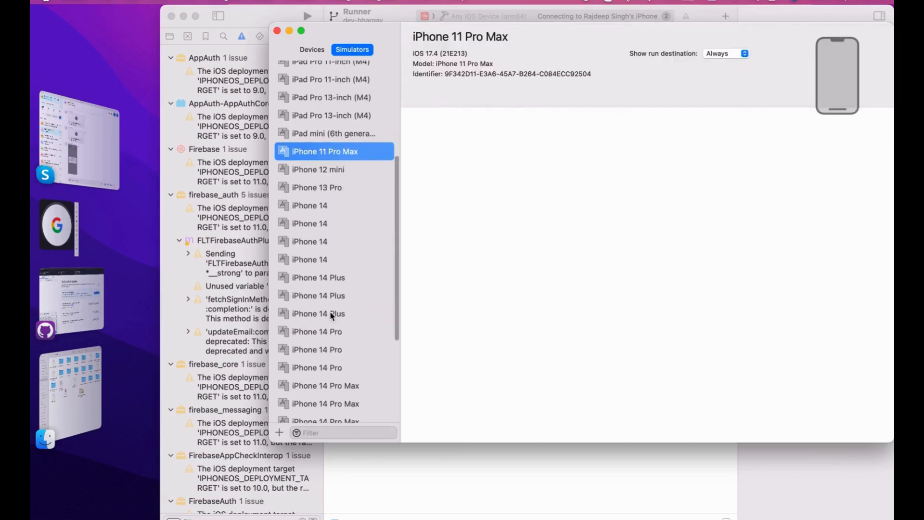
{"action": "scroll", "scroll_direction": "down", "scroll_amount": 3}
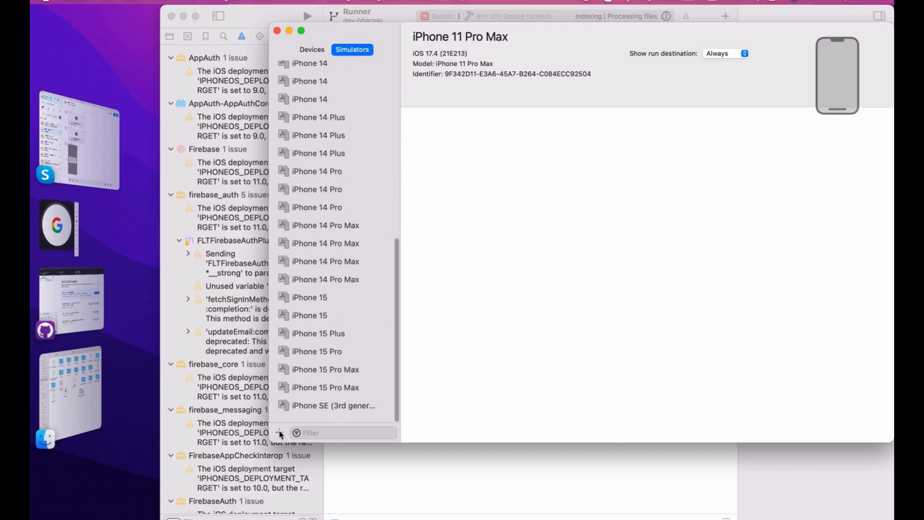
{"action": "left_click", "coordinate": [279, 432]}
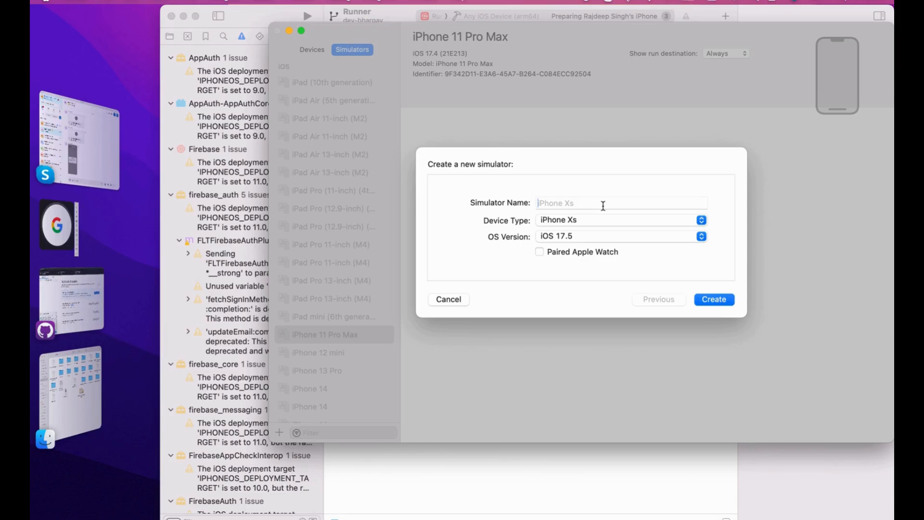
Begin naming the simulator 'iPho' and browse the Device Type list for other models
{"action": "type", "text": "iPho"}
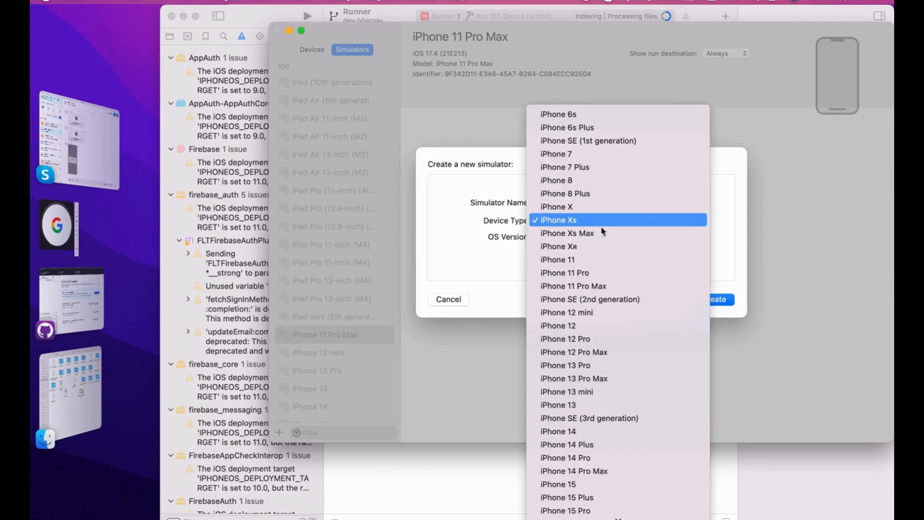
{"action": "scroll", "scroll_direction": "down", "scroll_amount": 3}
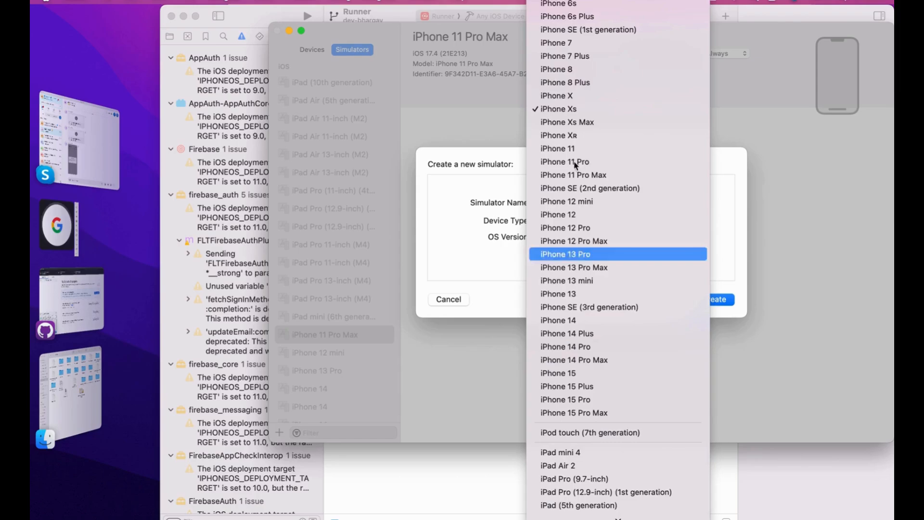
{"action": "scroll", "scroll_direction": "down", "scroll_amount": 3}
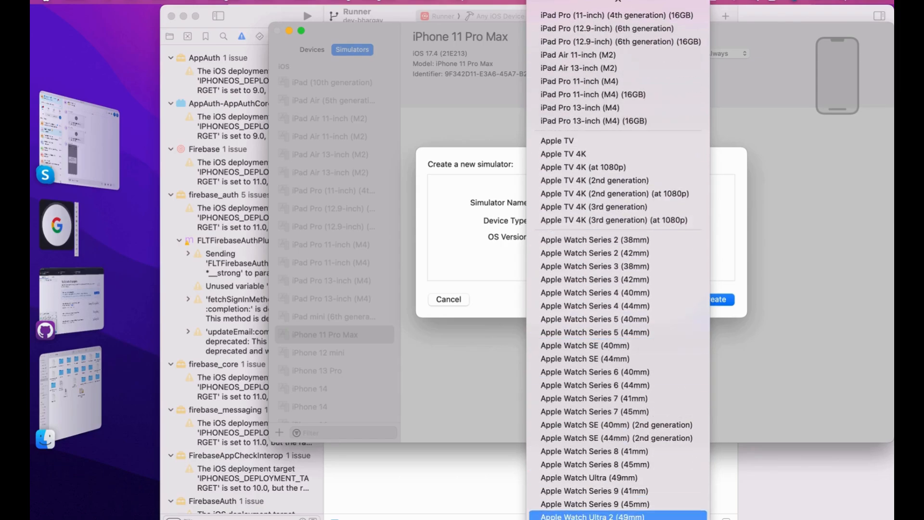
{"action": "mouse_move", "coordinate": [593, 490]}
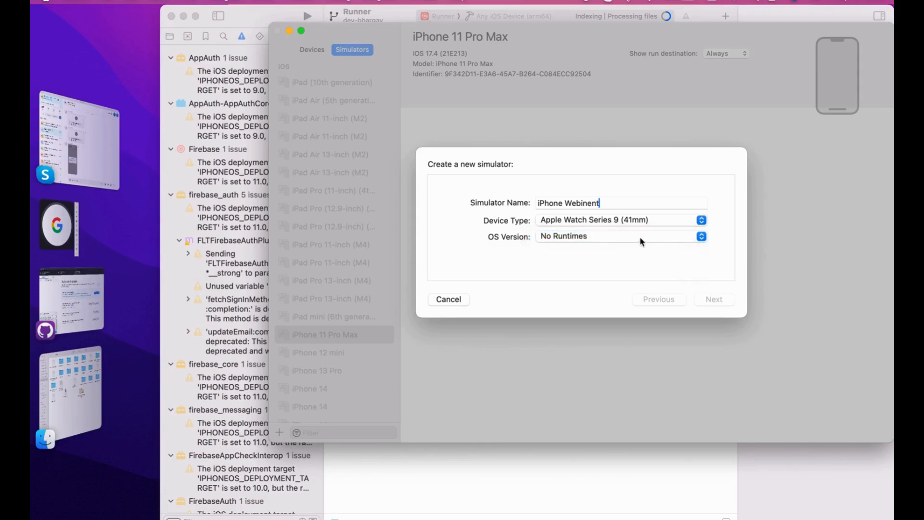
Check downloadable runtimes, then fill in iPhone Webinent on iPhone 14 with iOS 17.2
{"action": "left_click", "coordinate": [620, 235]}
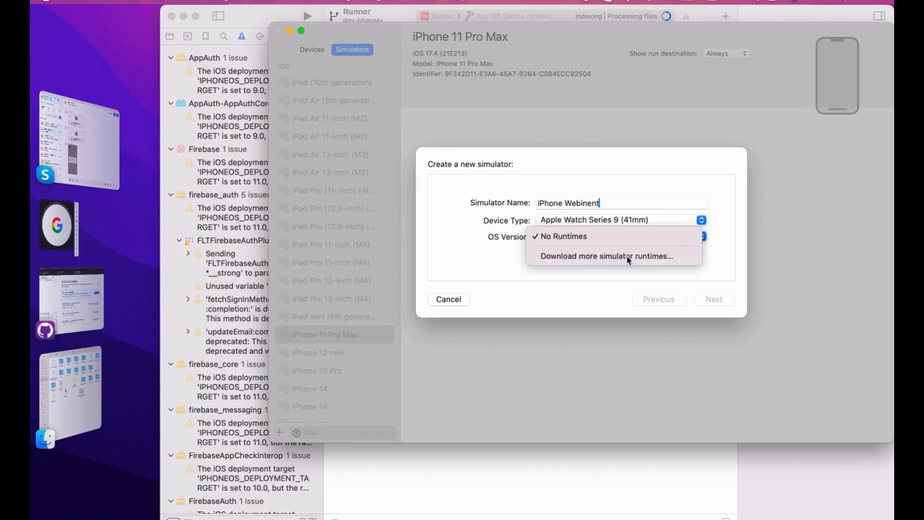
{"action": "left_click", "coordinate": [603, 255]}
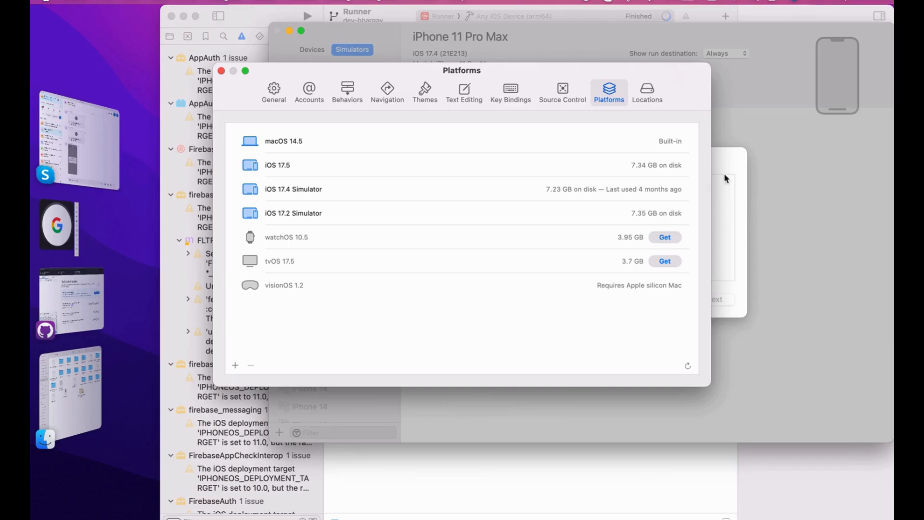
{"action": "type", "text": "iPhone Webinent"}
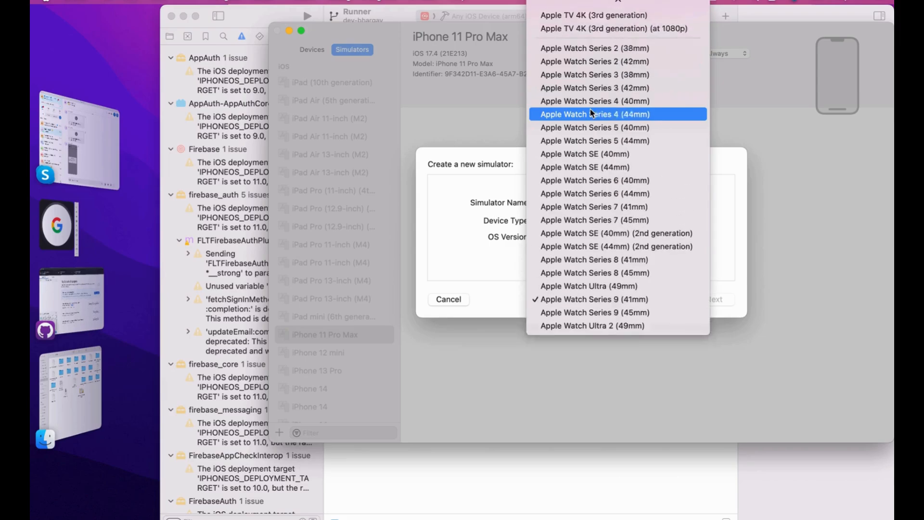
{"action": "scroll", "scroll_direction": "down", "scroll_amount": 3}
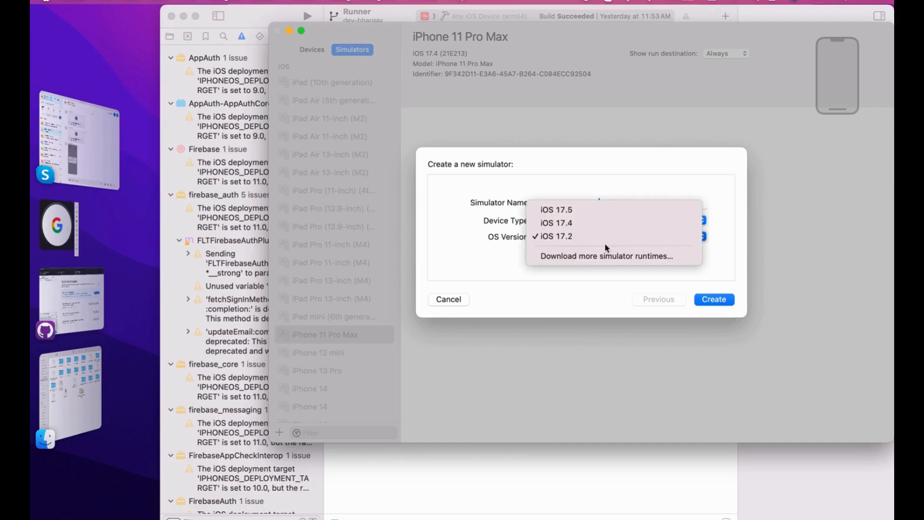
{"action": "left_click", "coordinate": [556, 236]}
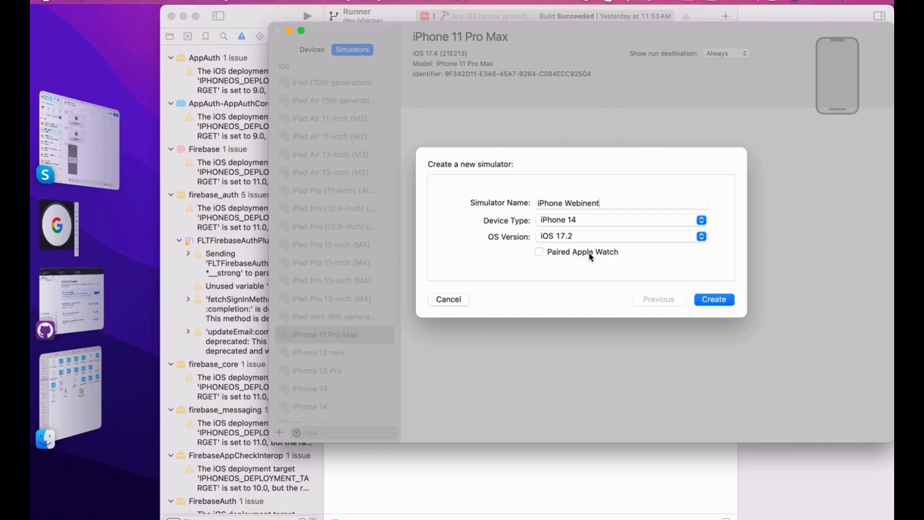
Enable Paired Apple Watch, find No Runtimes on the watch page, and cancel back to the simulators list
{"action": "left_click", "coordinate": [539, 251]}
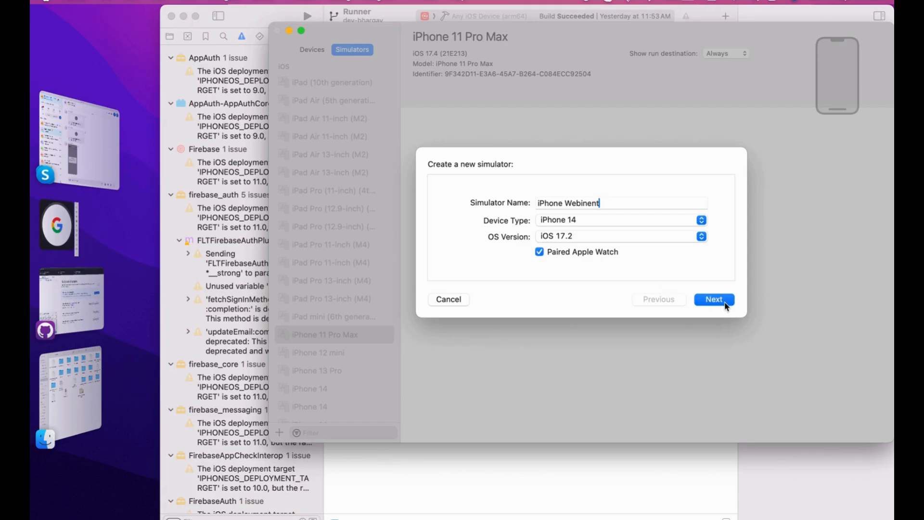
{"action": "left_click", "coordinate": [713, 299]}
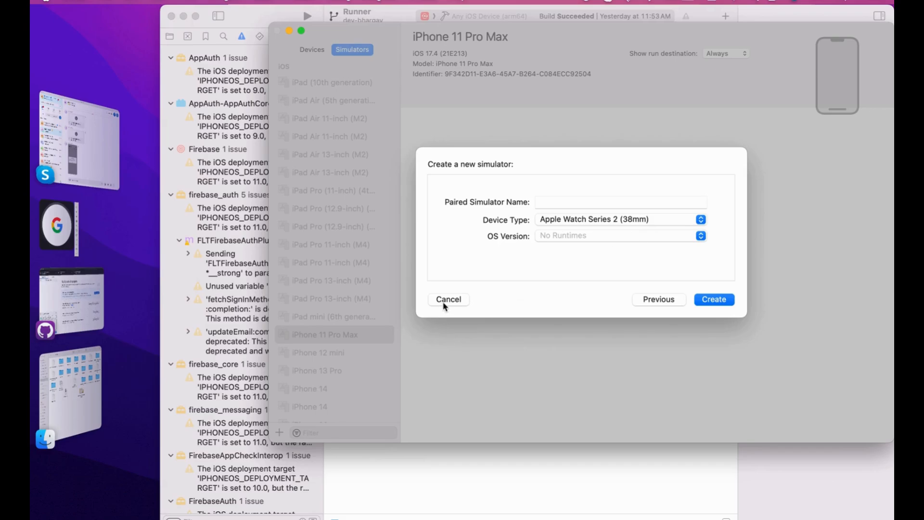
{"action": "left_click", "coordinate": [539, 251]}
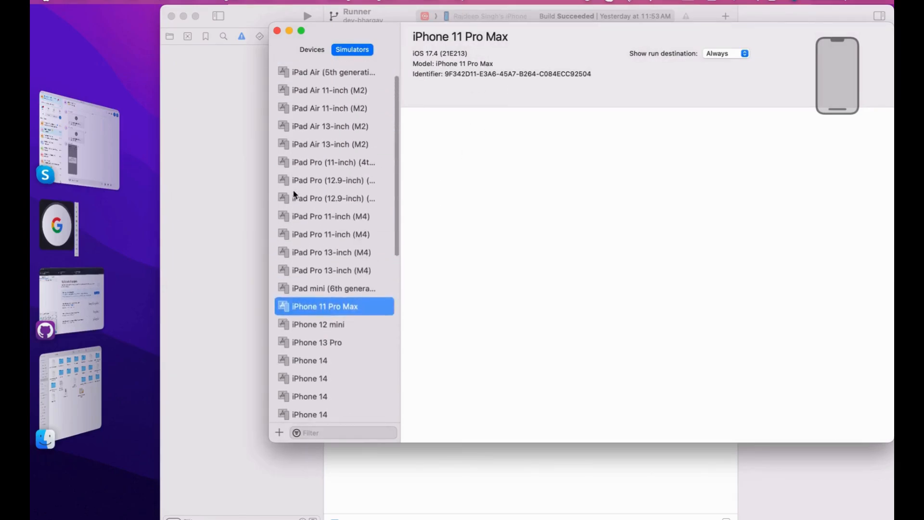
{"action": "scroll", "scroll_direction": "down", "scroll_amount": 3}
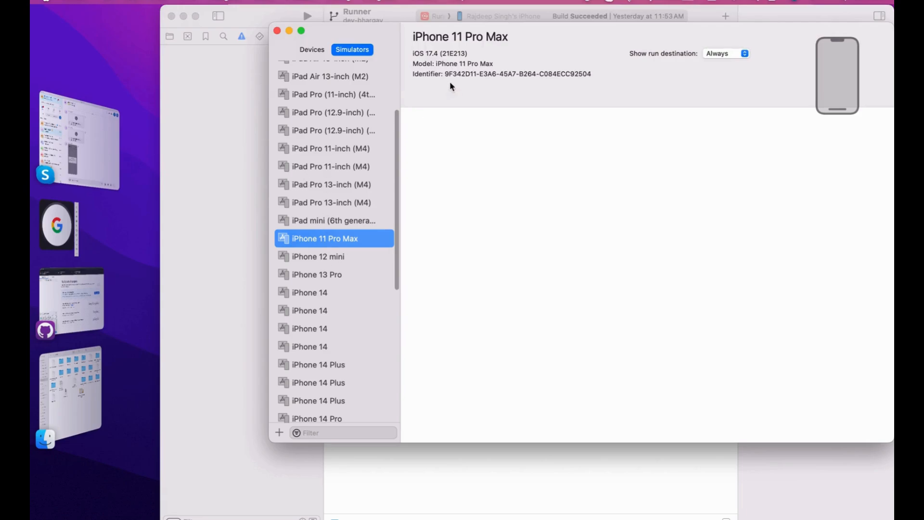